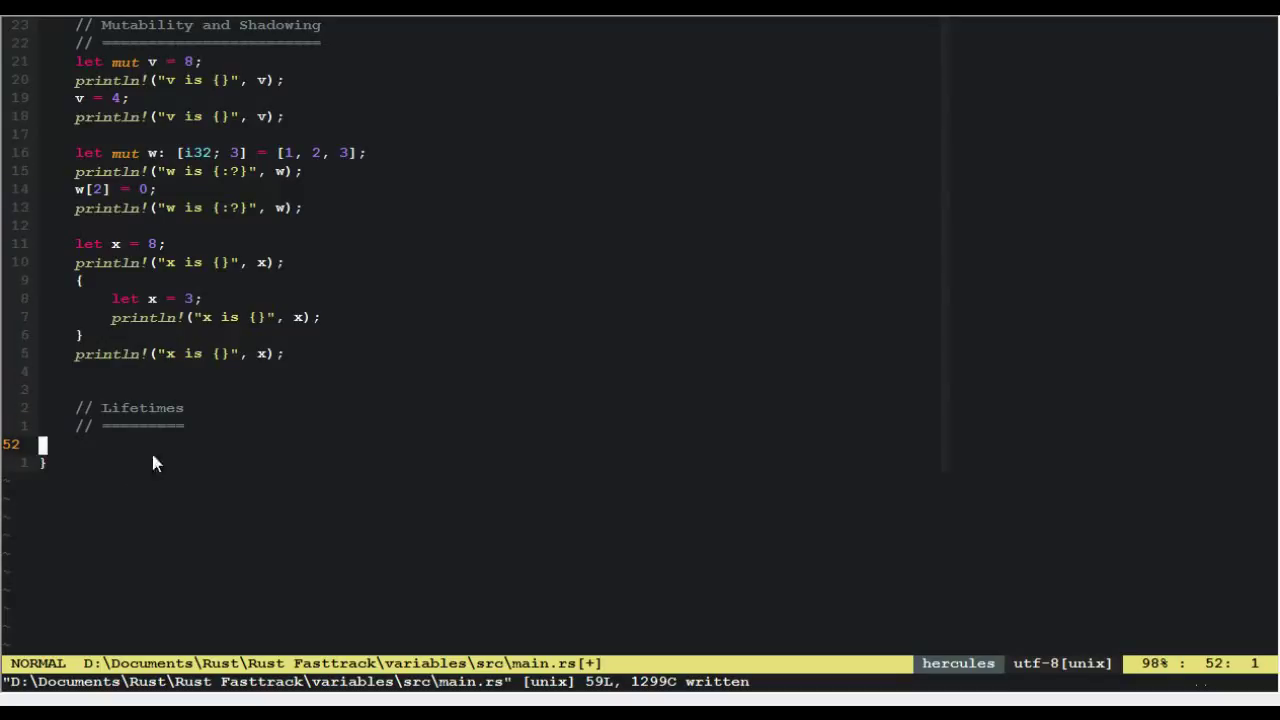
- Type `let y: Vec<i32> = vec![1, 1, 2, 3, 5];` under the Lifetimes comment
key("i")
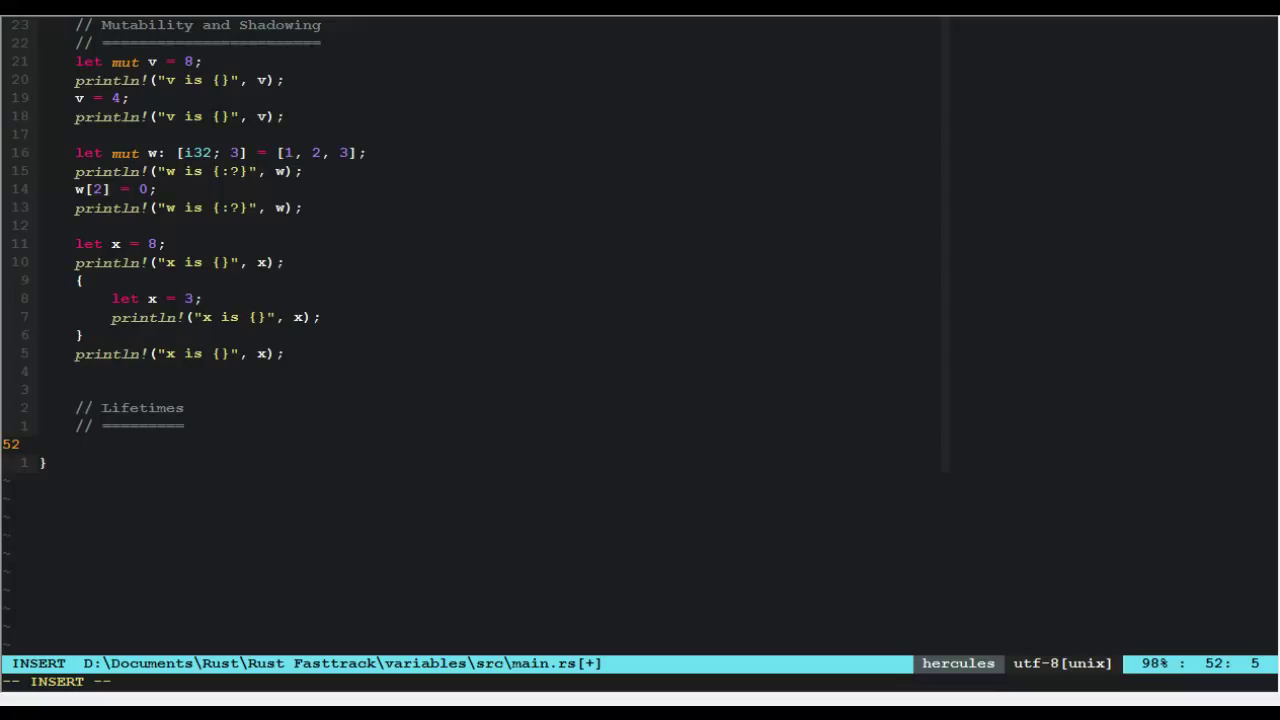
type("let")
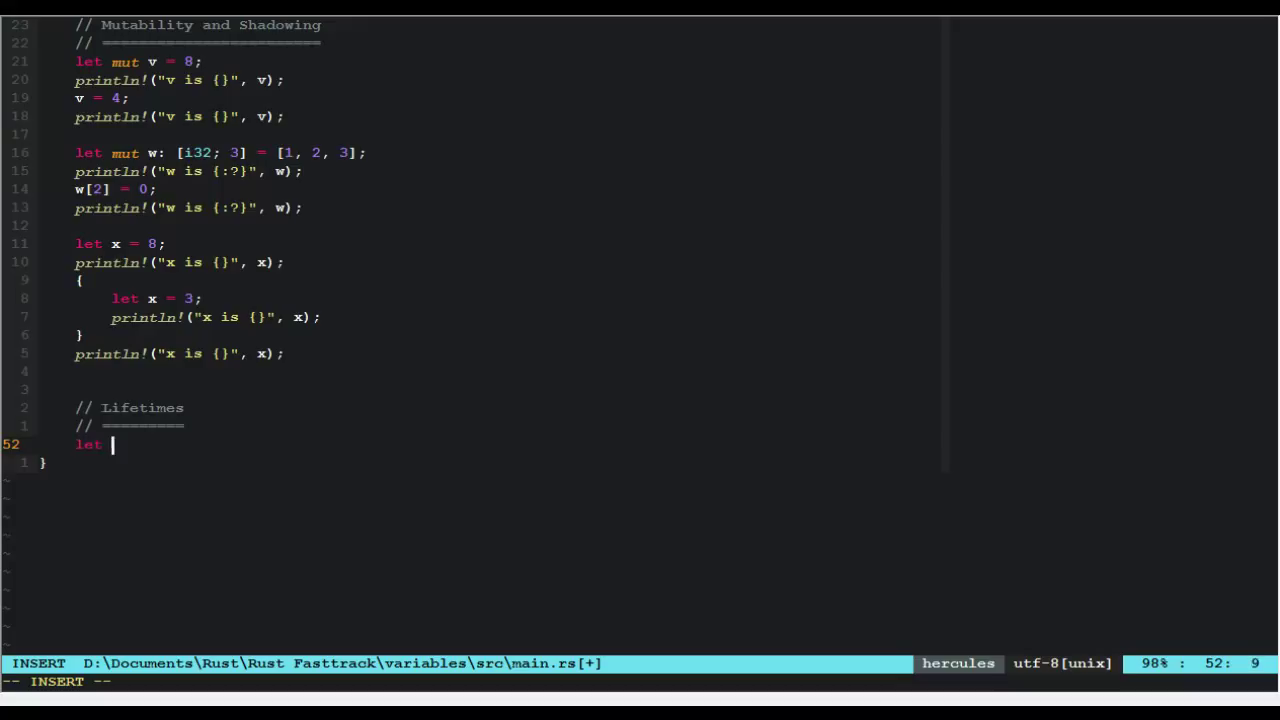
type("y")
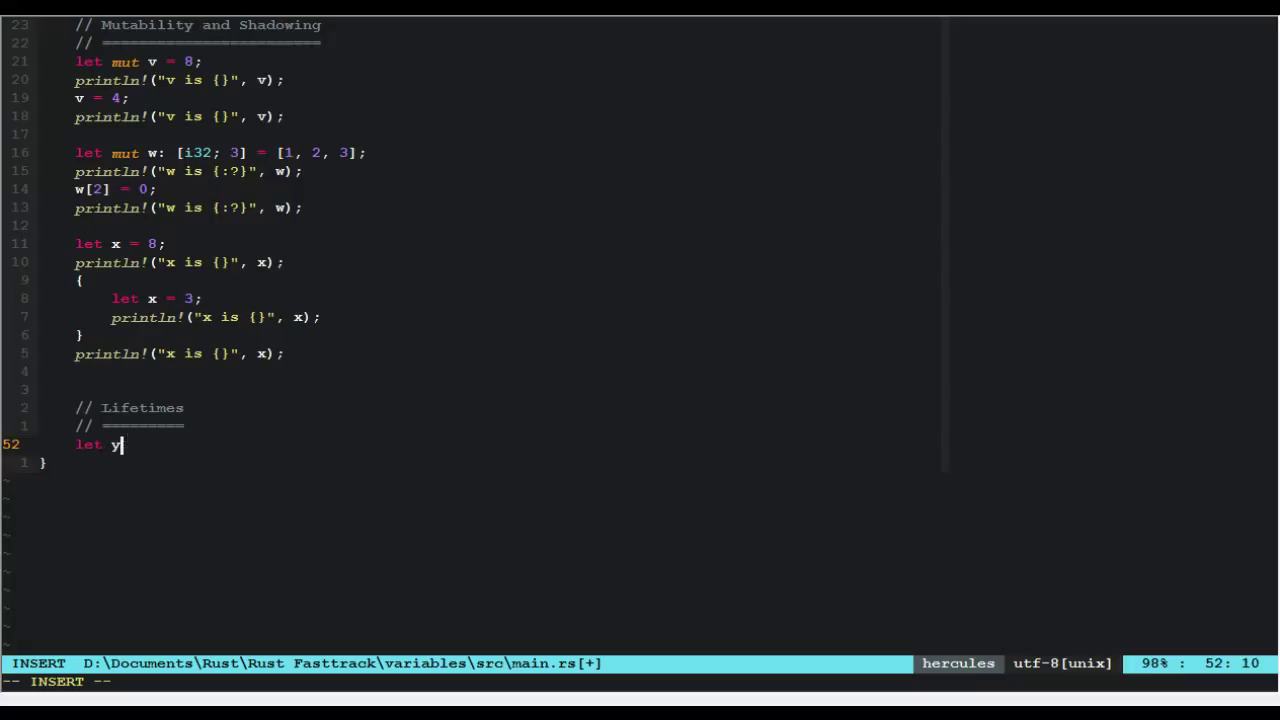
type(": Vec<")
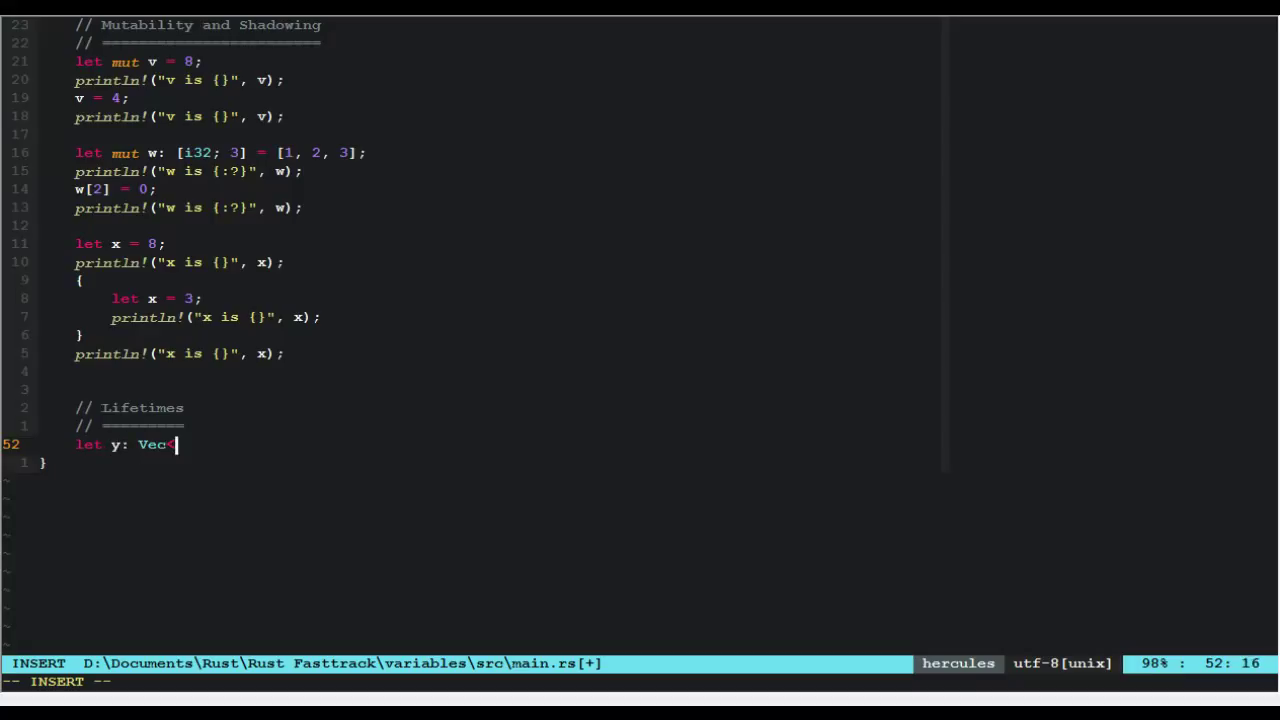
type("i32>")
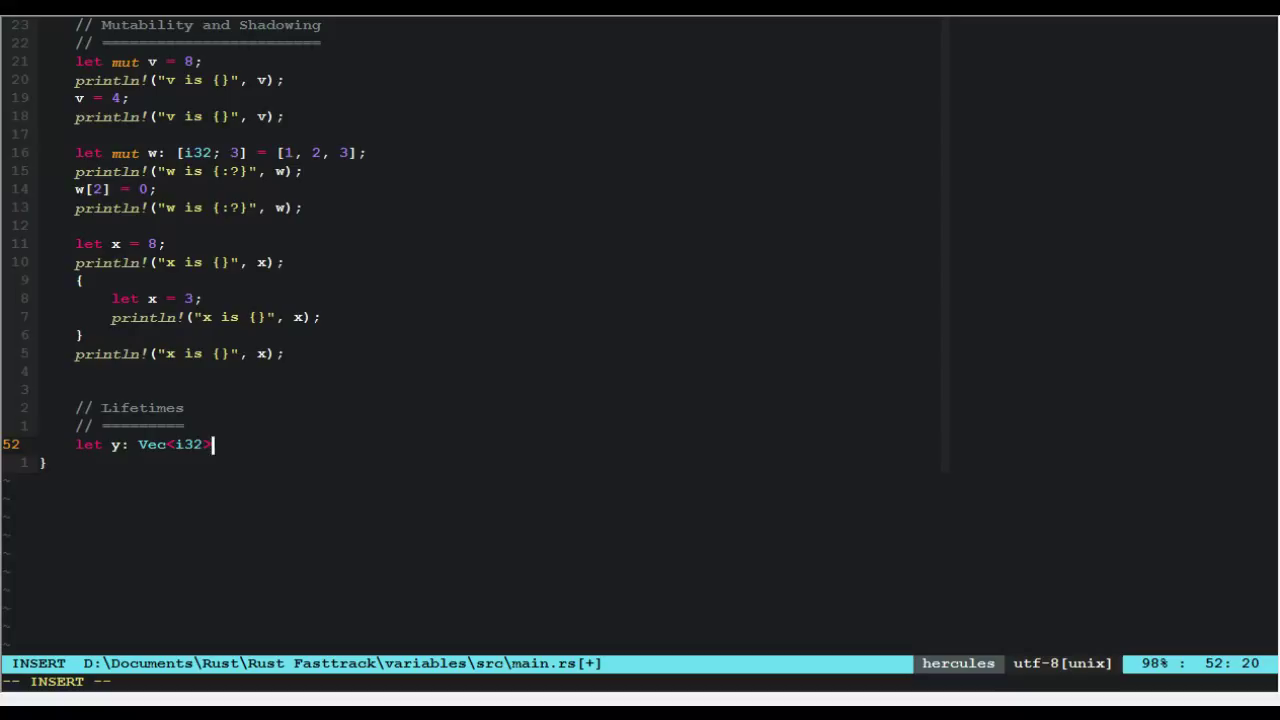
type("= vec![1")
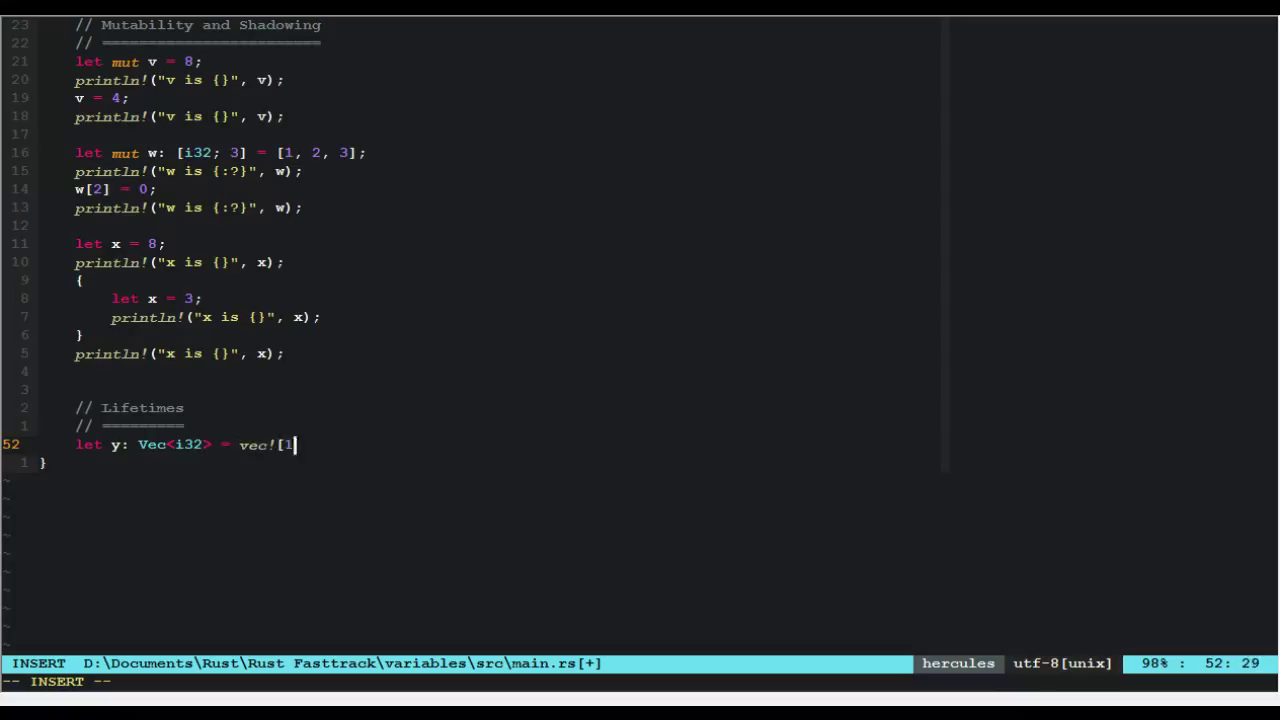
type(", 1,")
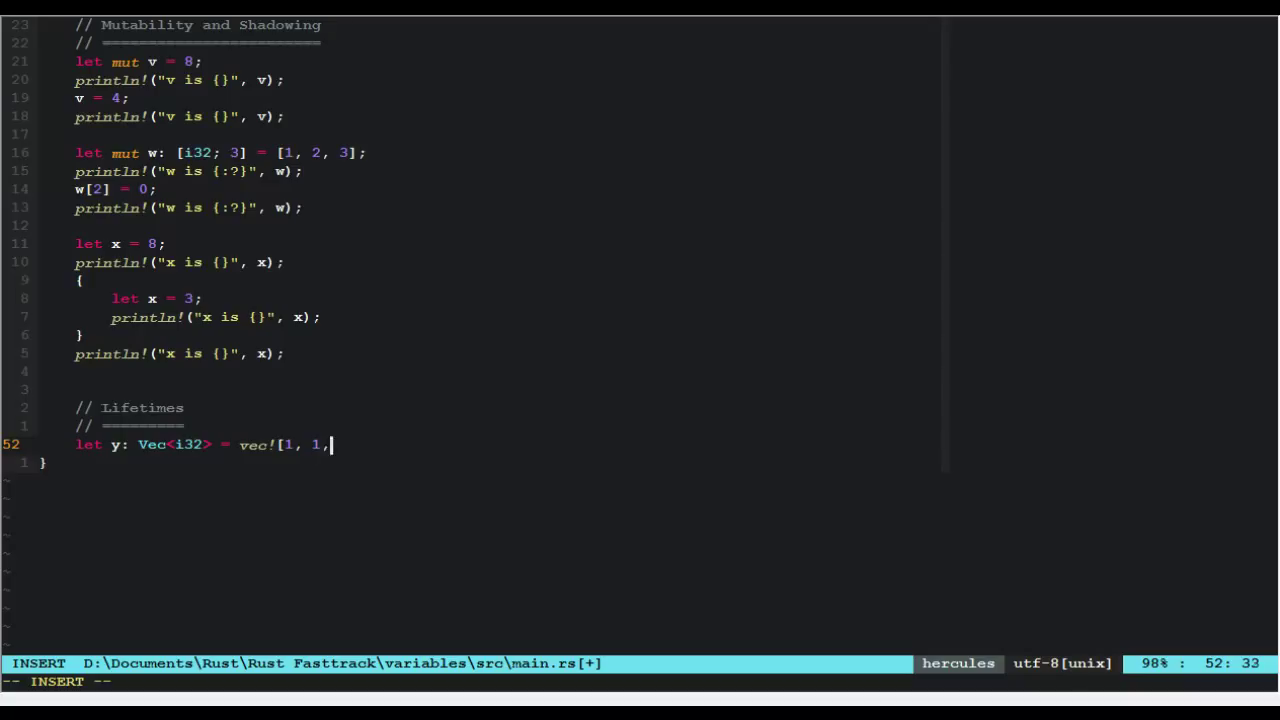
type("2, 3, 5];")
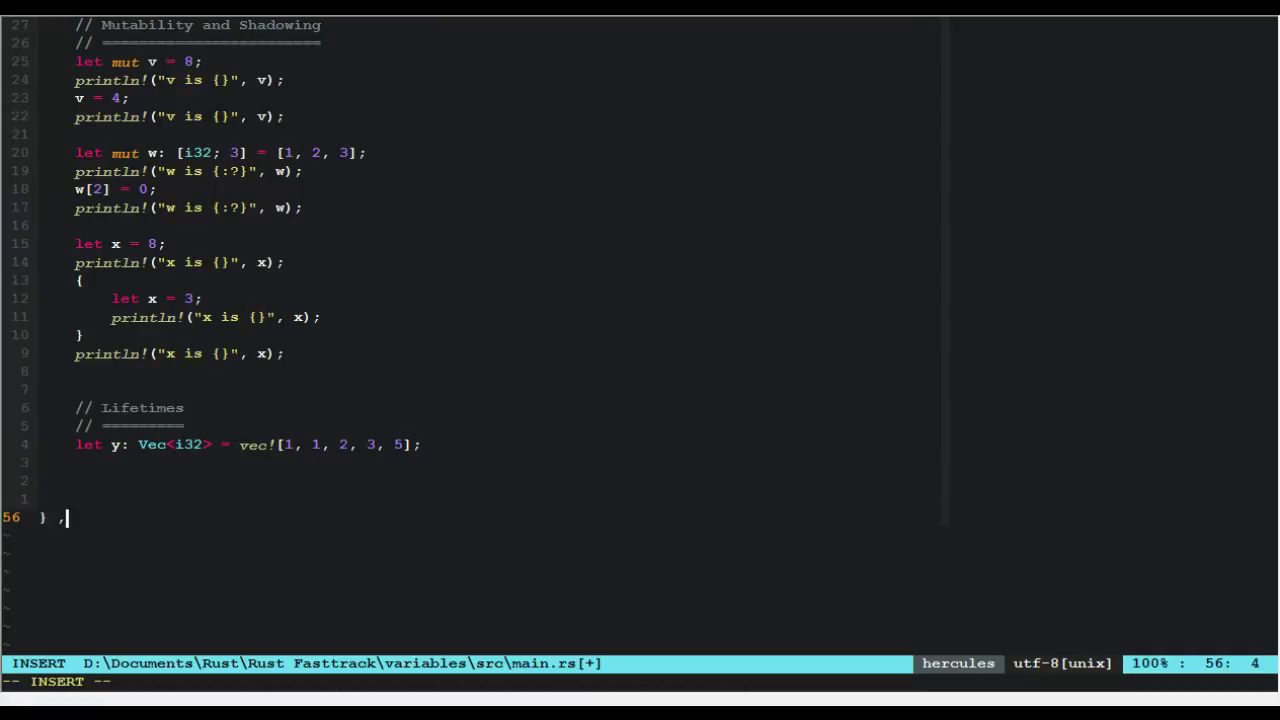
type("/ <-")
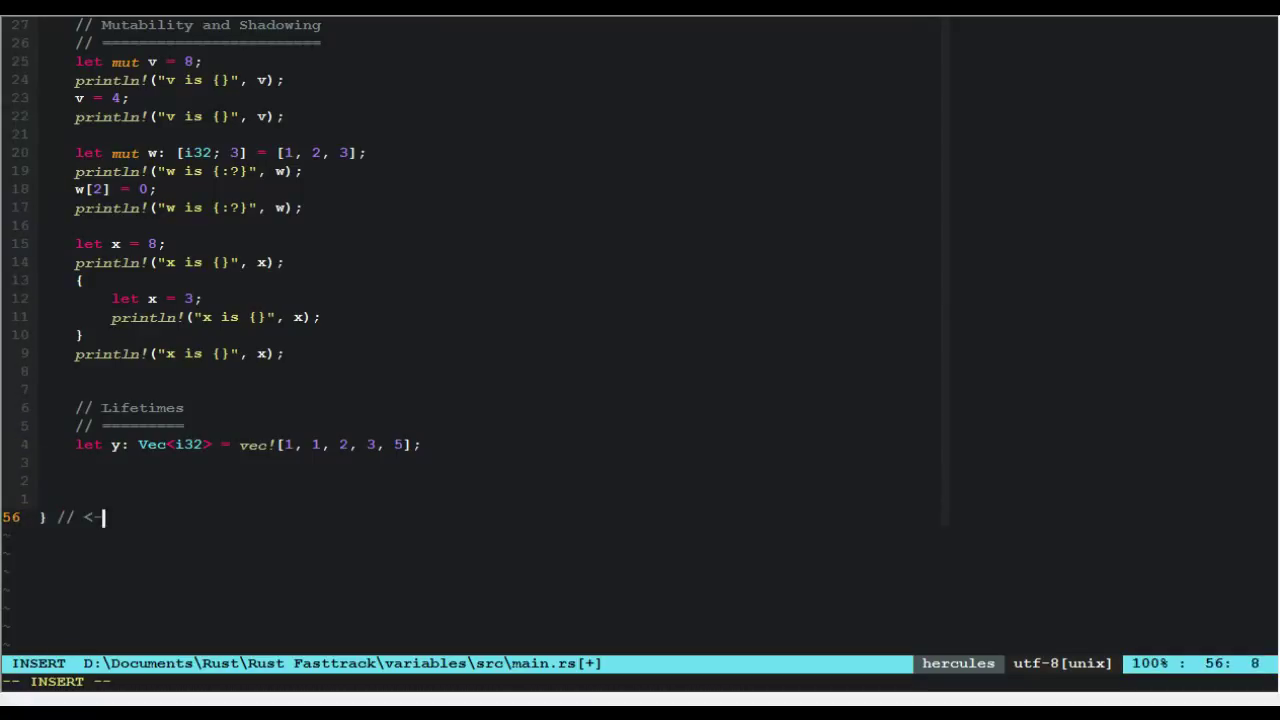
type("------ Y goes out of sc")
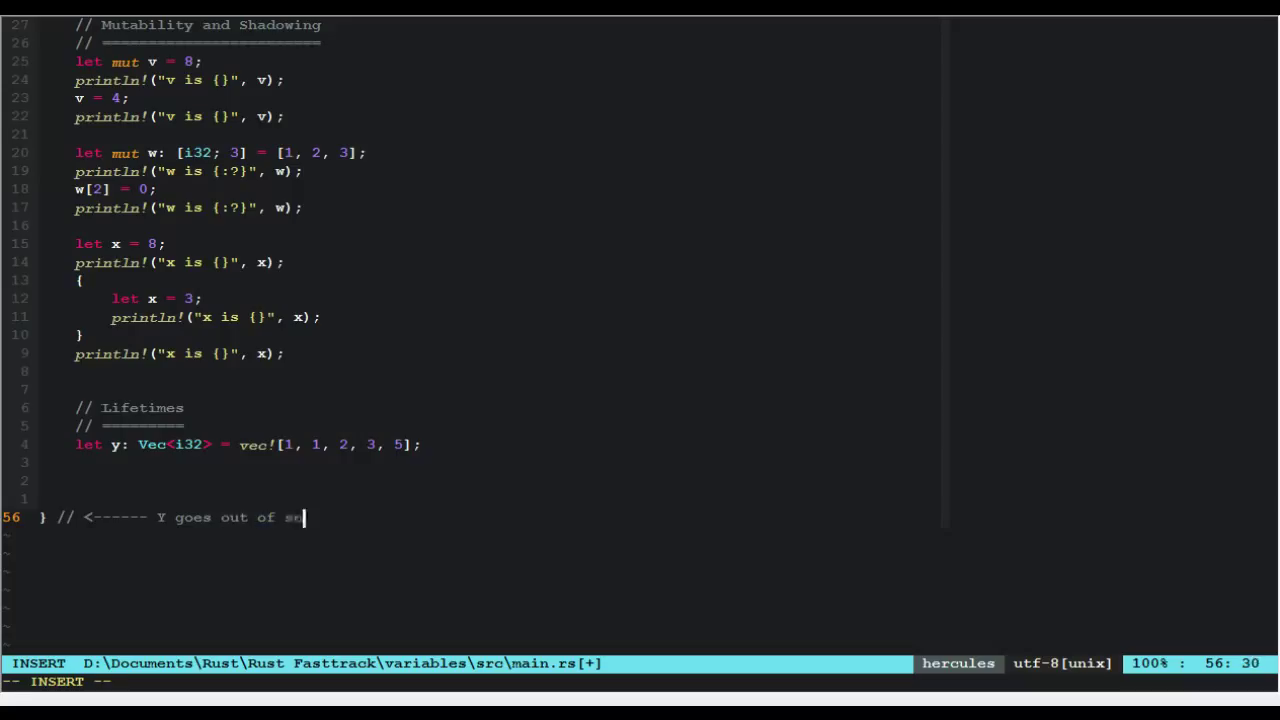
type("op")
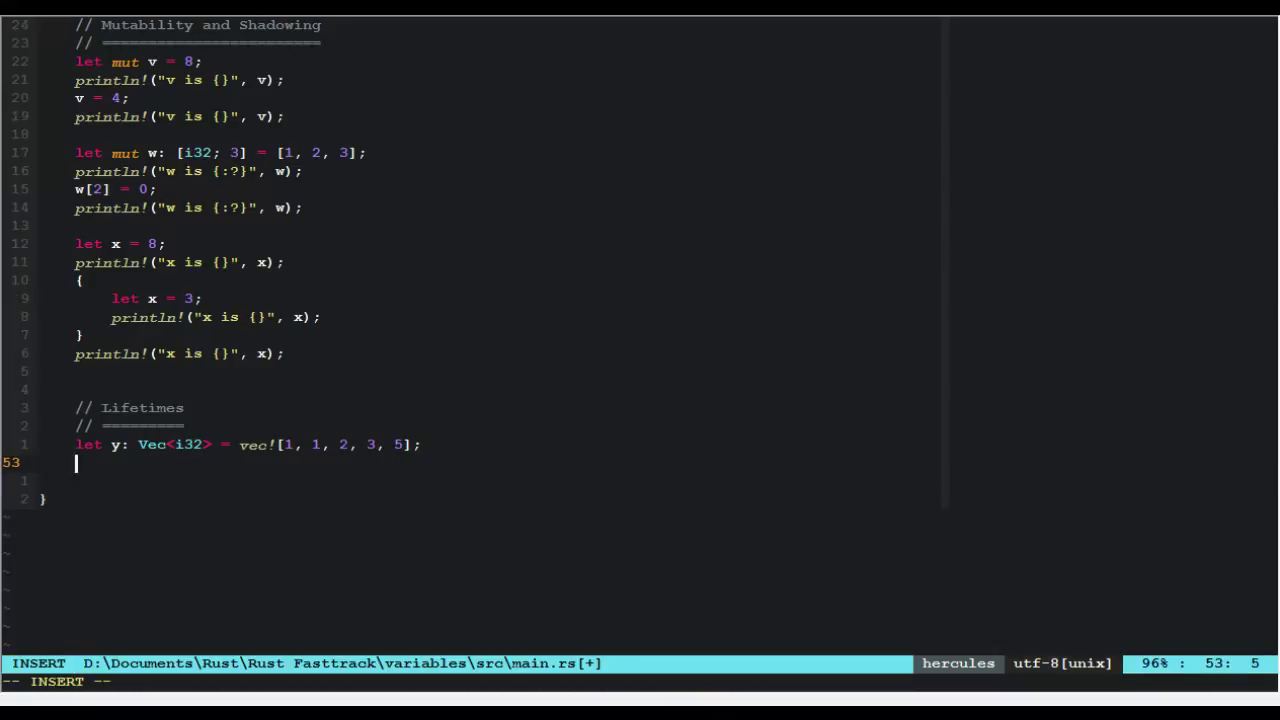
- Type `let mut z: &Vec<i32> = &y;` after the y line, then open an inner brace block
type("let")
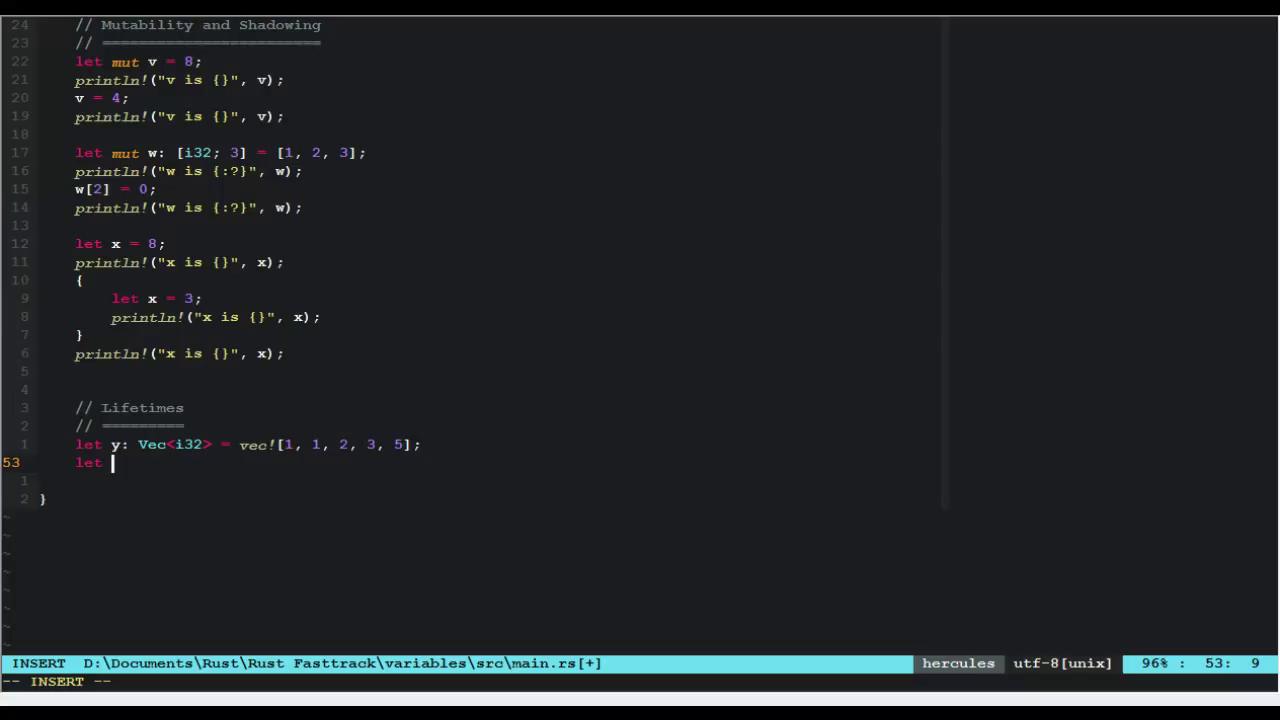
type("muy")
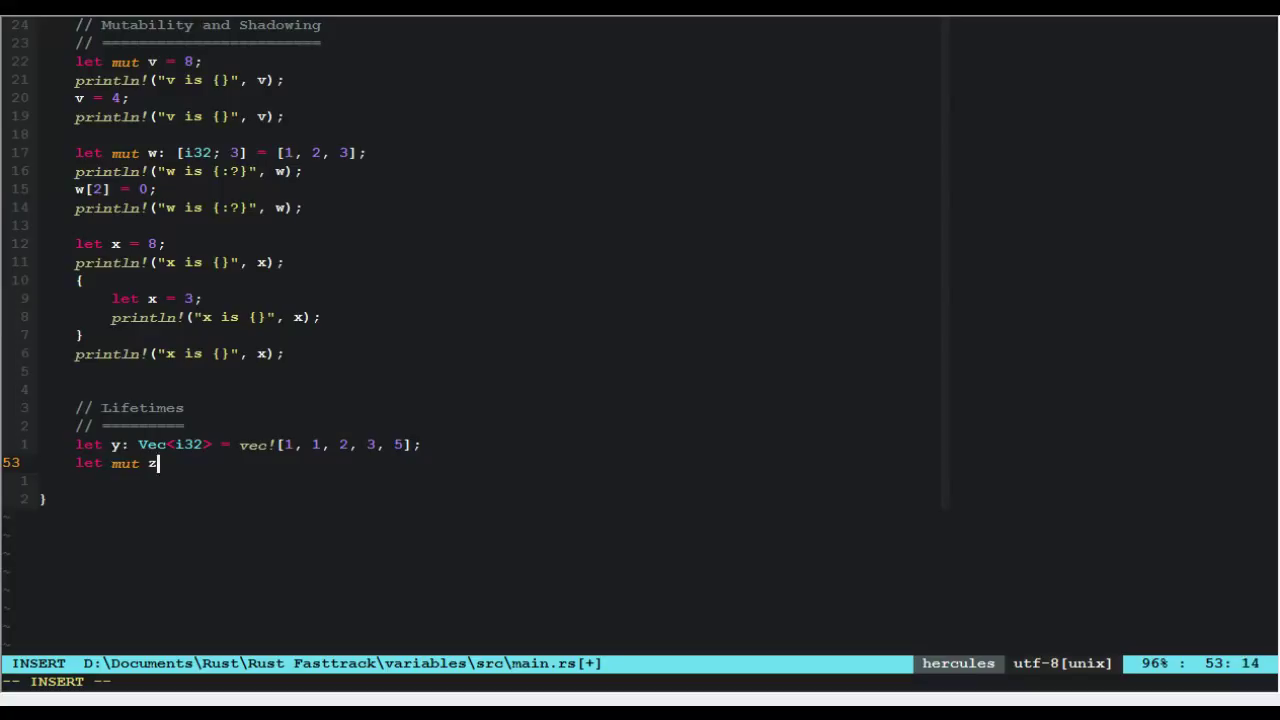
type(": &V")
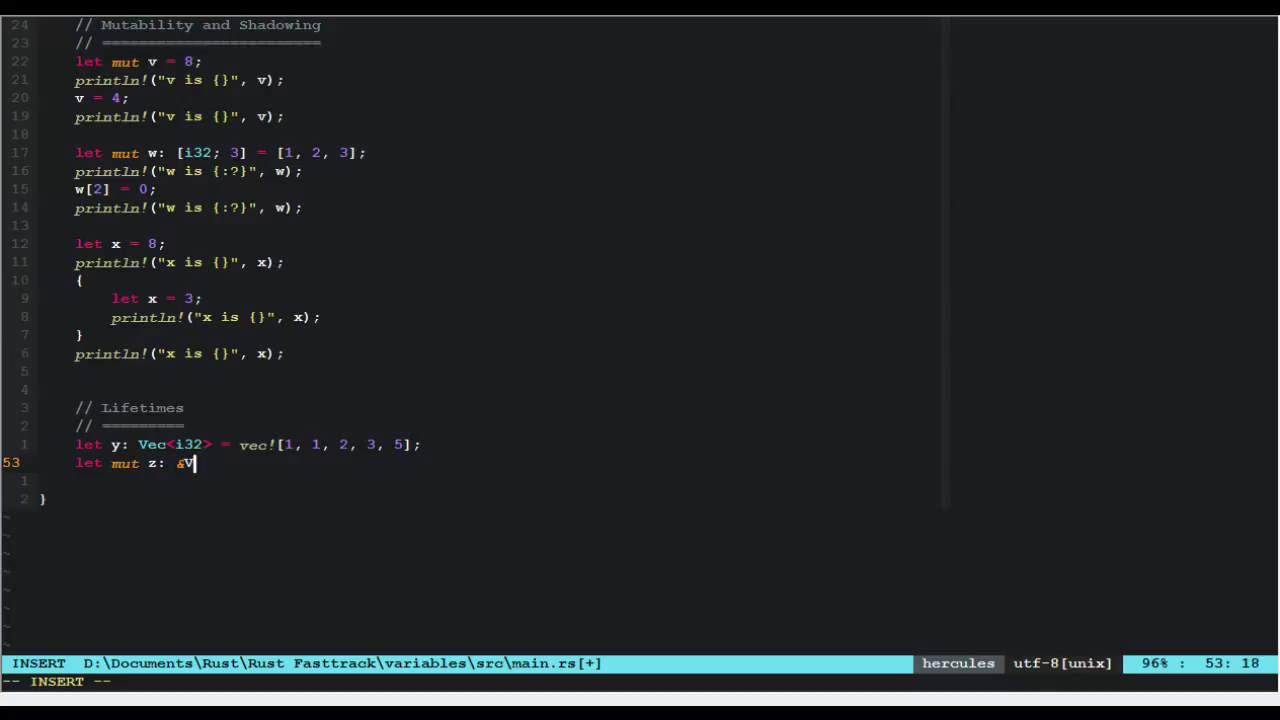
type("ec<i32> =")
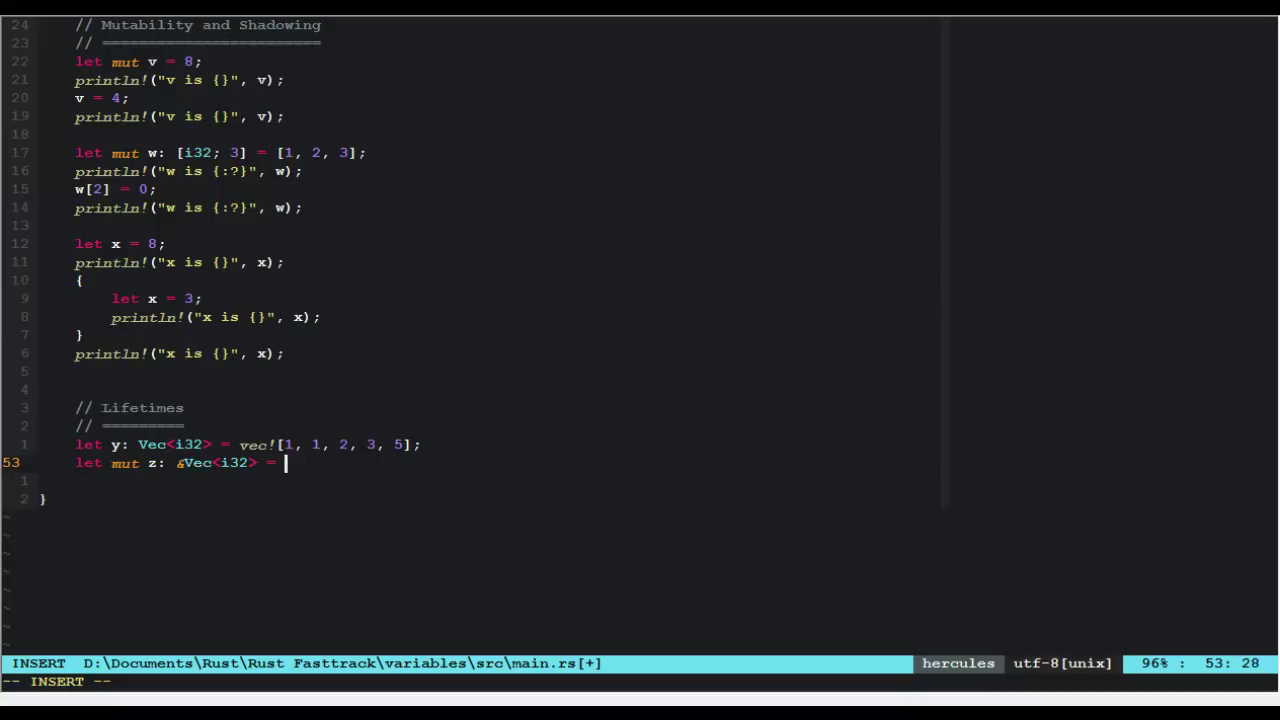
type("&y;")
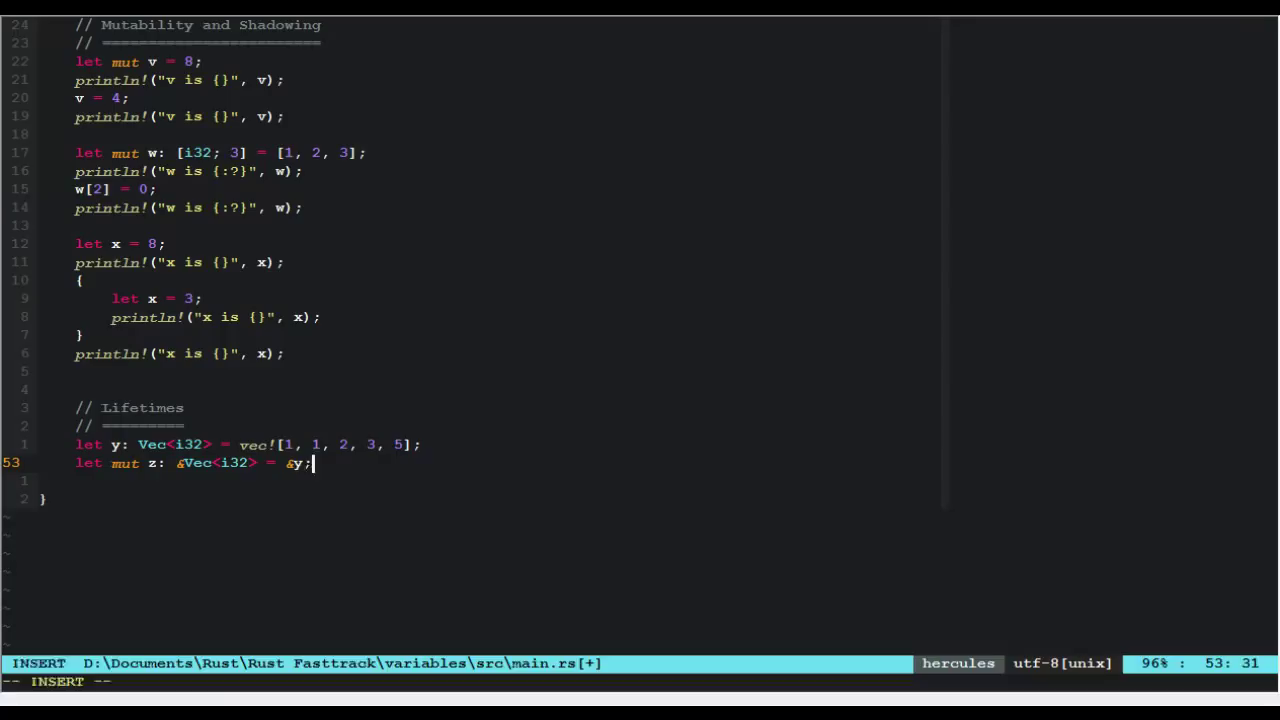
type("{")
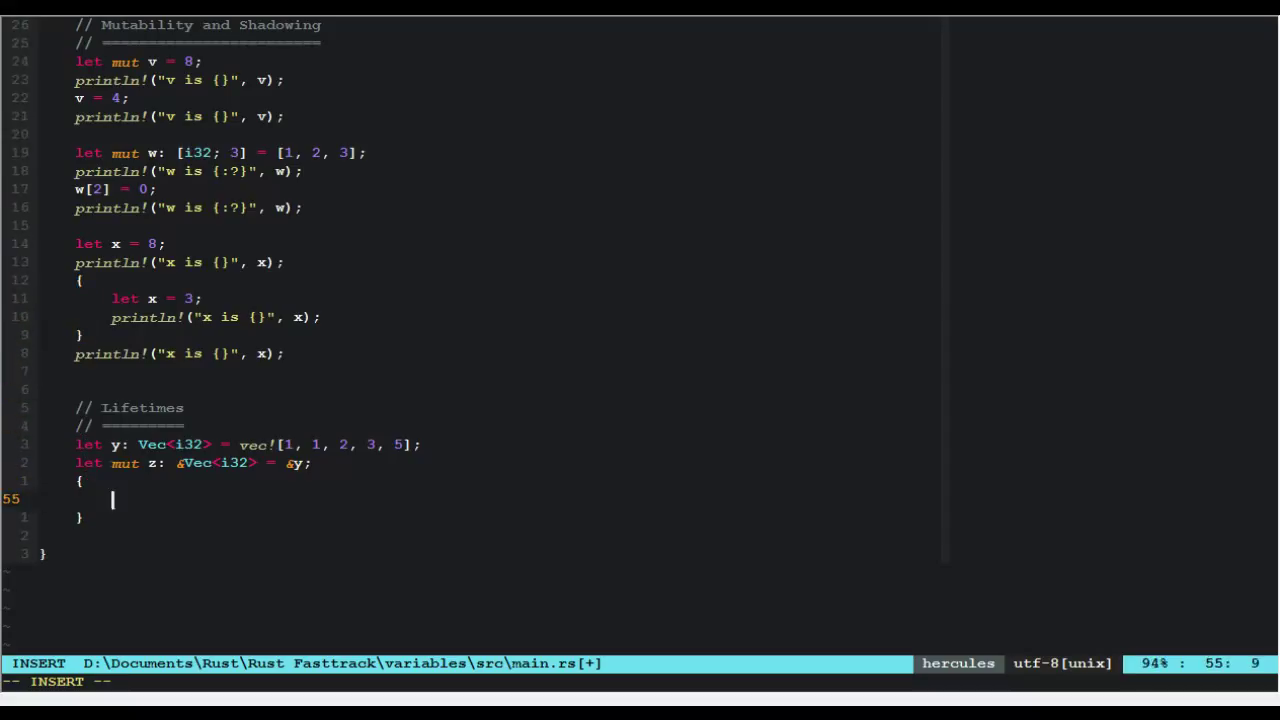
- Declare `let aa: Vec<i32> = vec![2, 3, 5, 7, 9];` inside the inner block and save main.rs
type("let aa:")
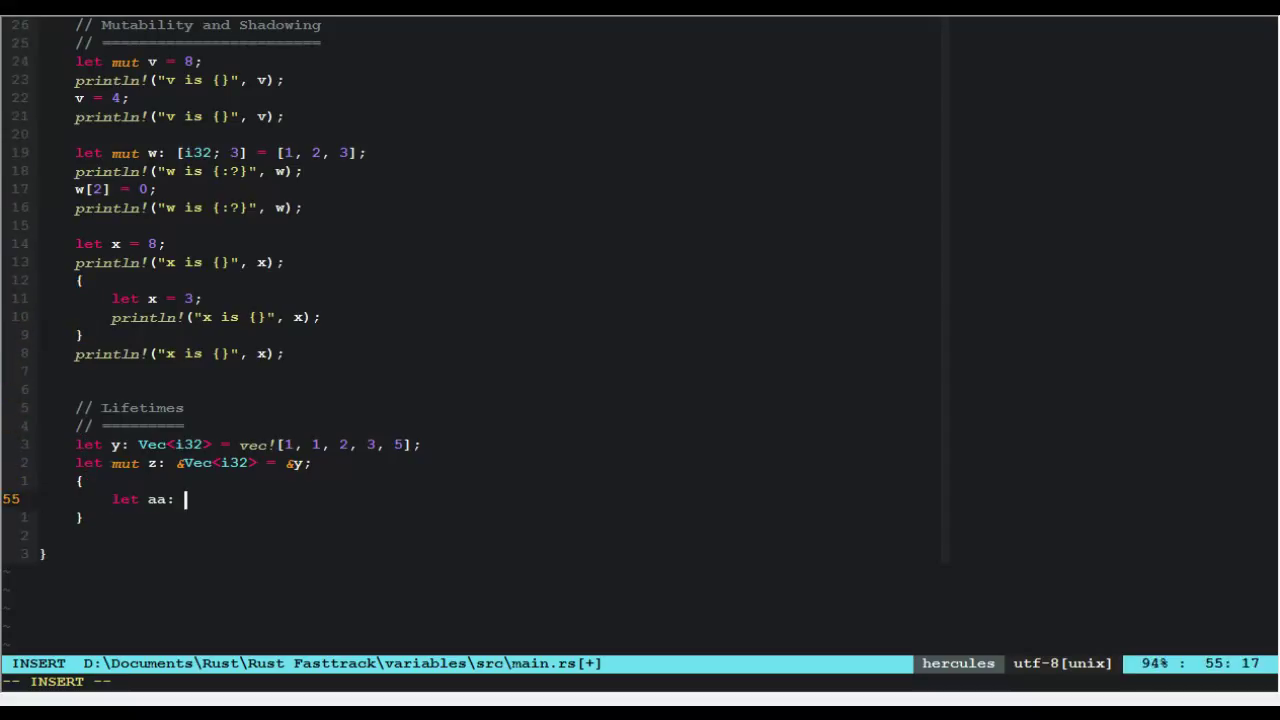
type("Vec<i32> = ve")
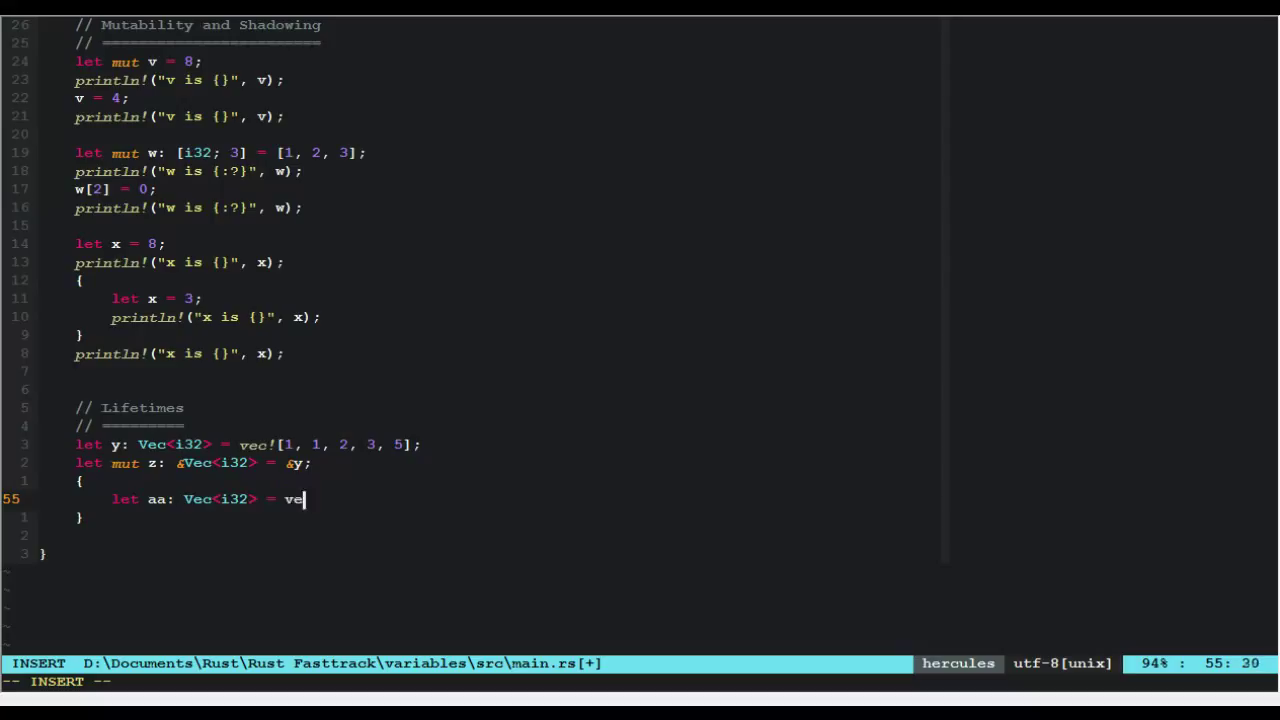
type("c![1,")
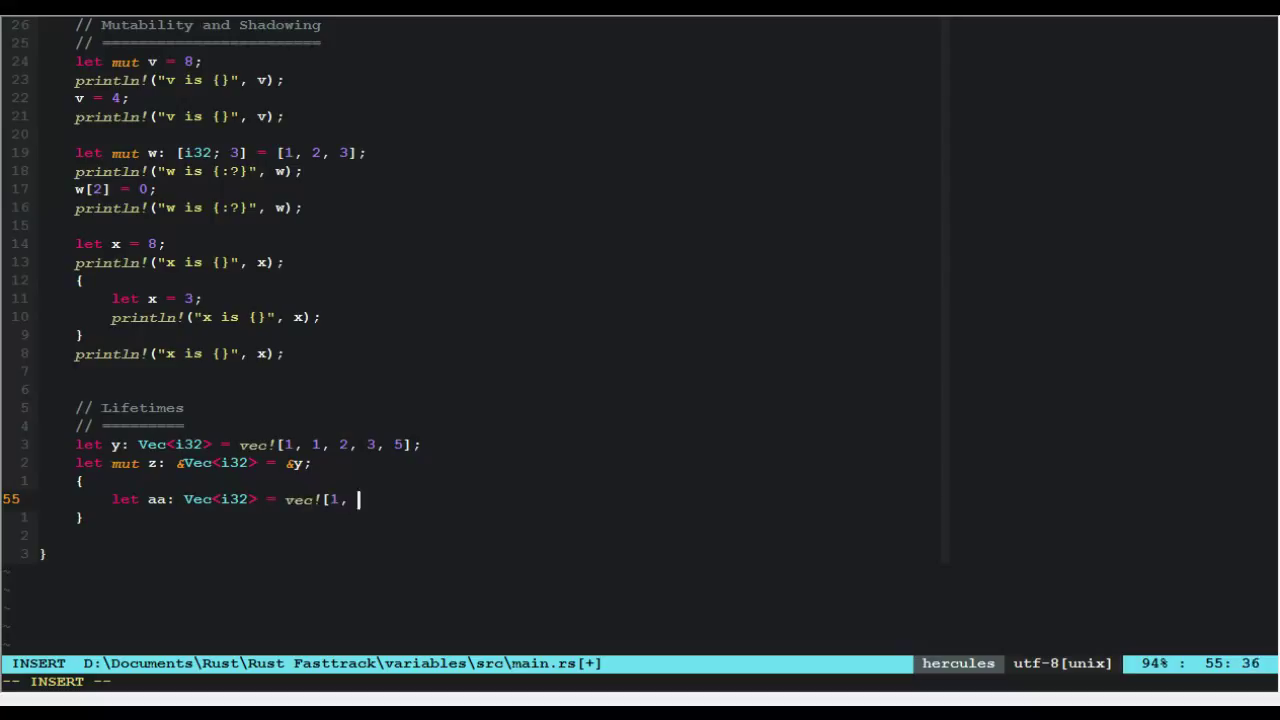
type("2, 3, 5, 7, 7];")
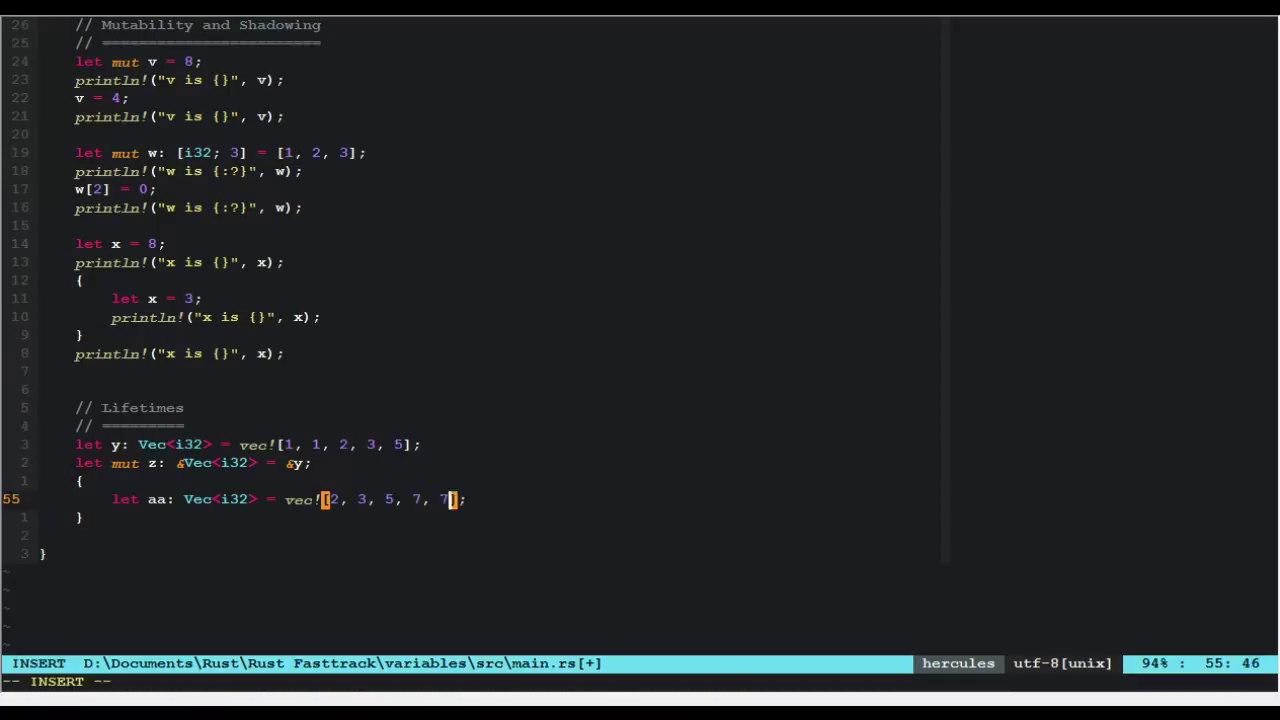
key("Escape")
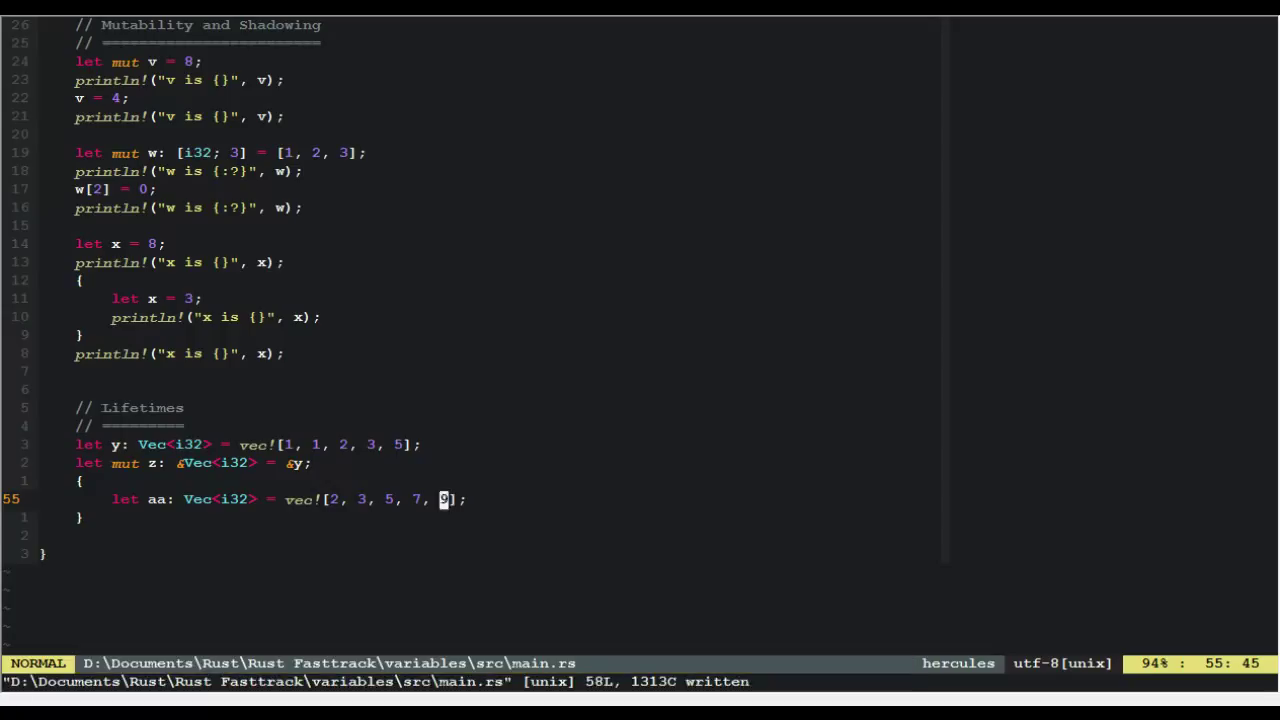
- Add the `z = &aa` line and annotate the inner closing brace with `// <- aa dies`
type("let")
type("z = &aa;")
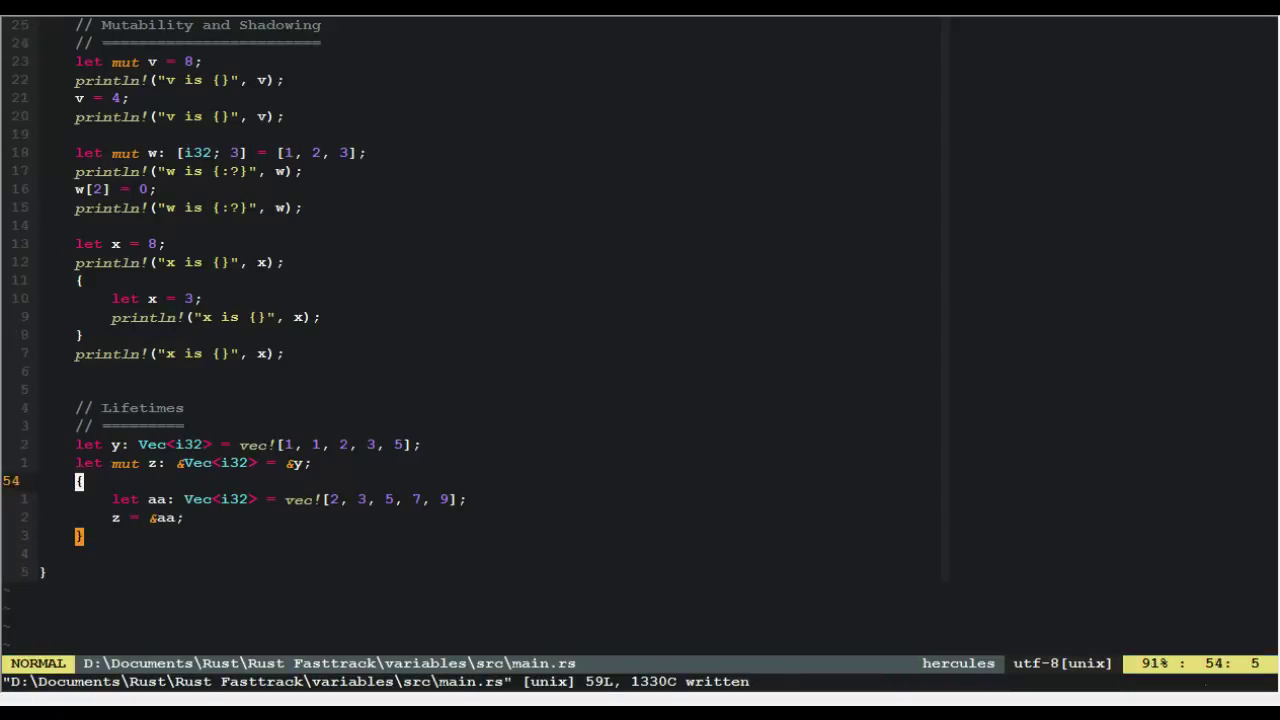
key("j")
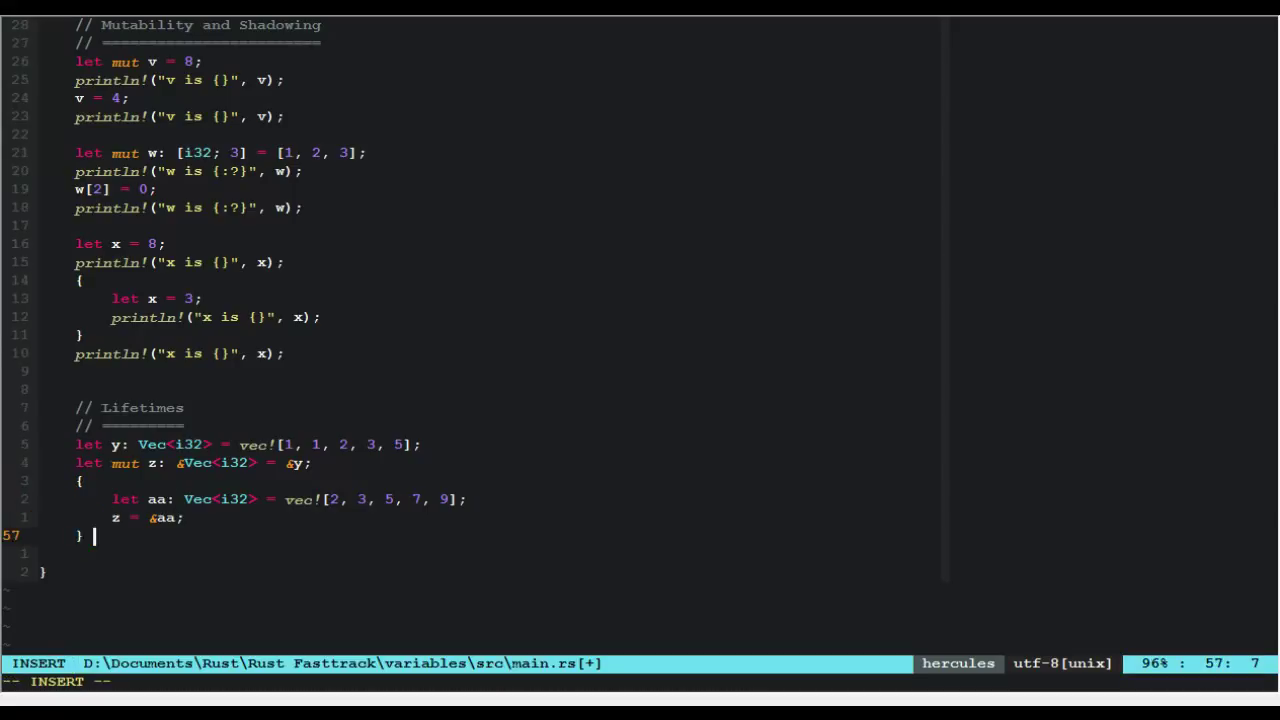
type("// <- aa die")
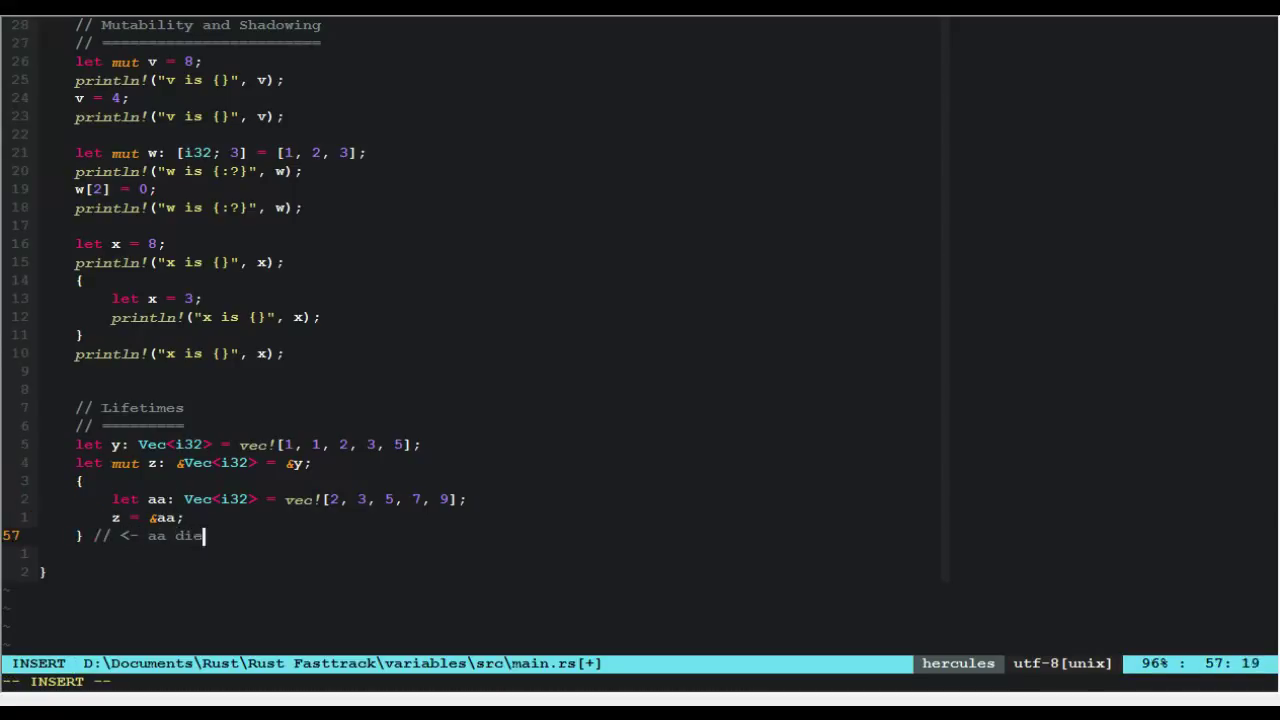
- Annotate the function's closing brace with a `// <- z dies` comment
key("Escape")
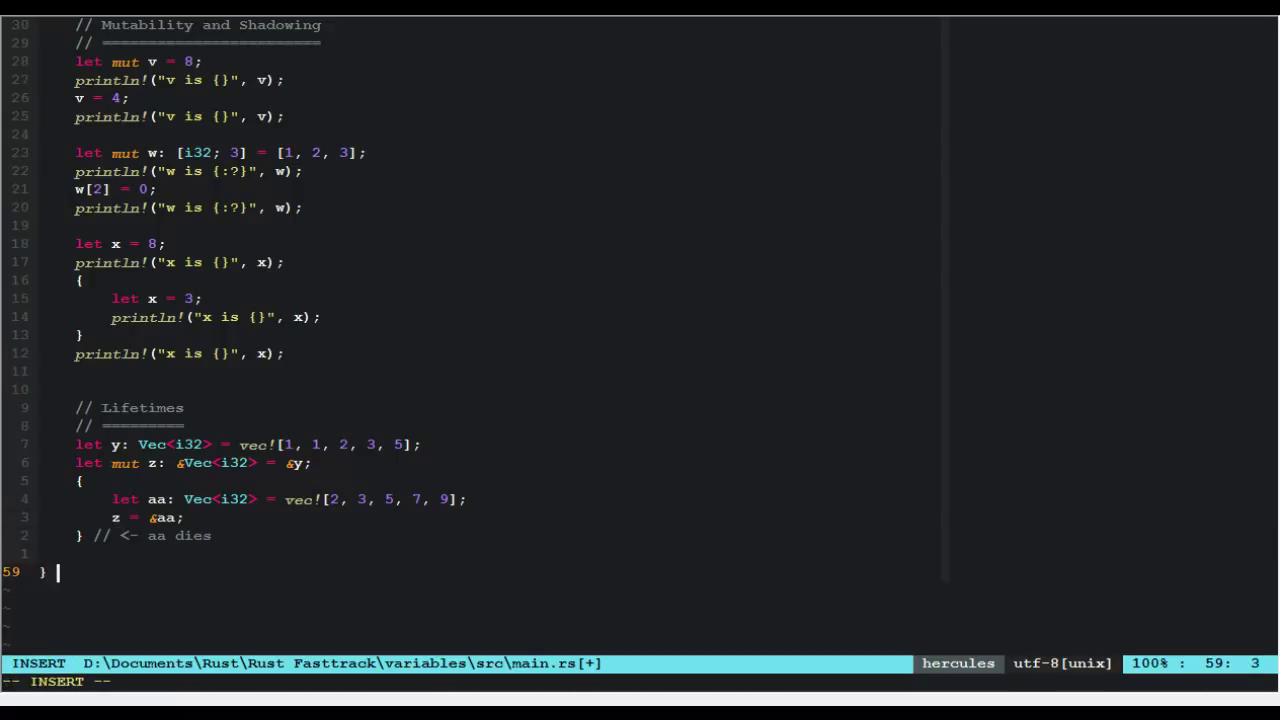
type("// <- z dies")
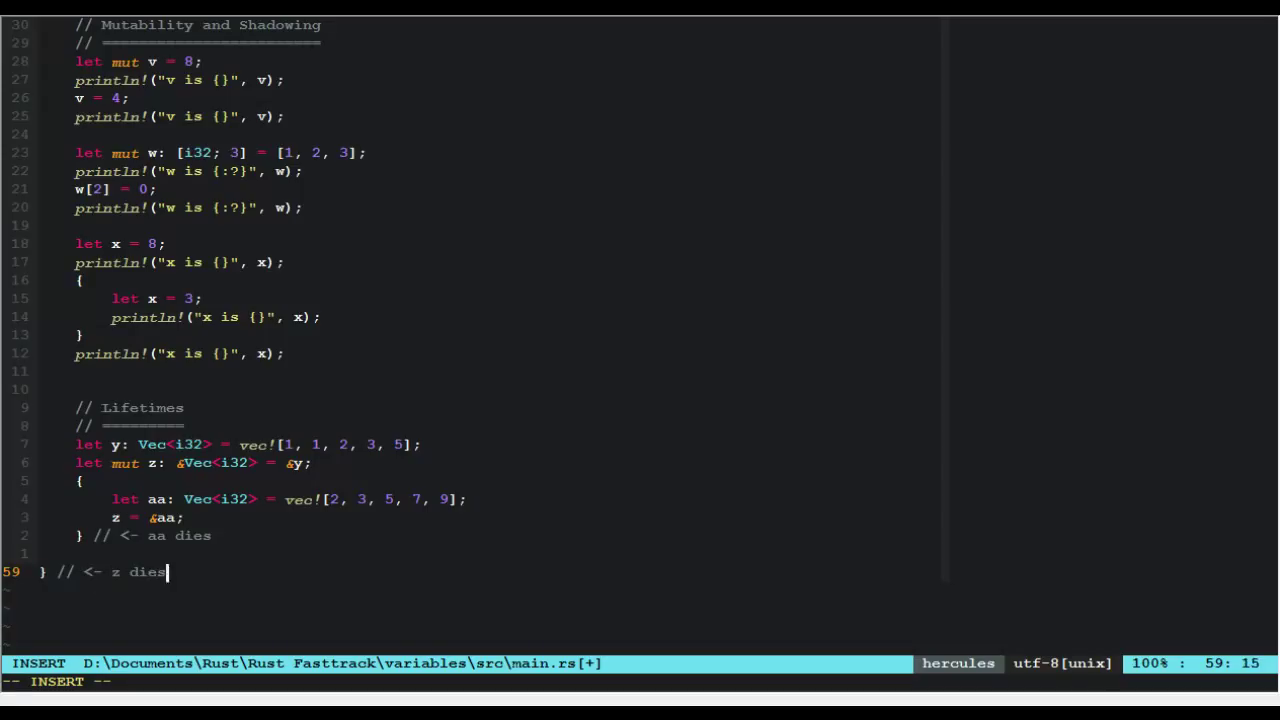
key("Escape")
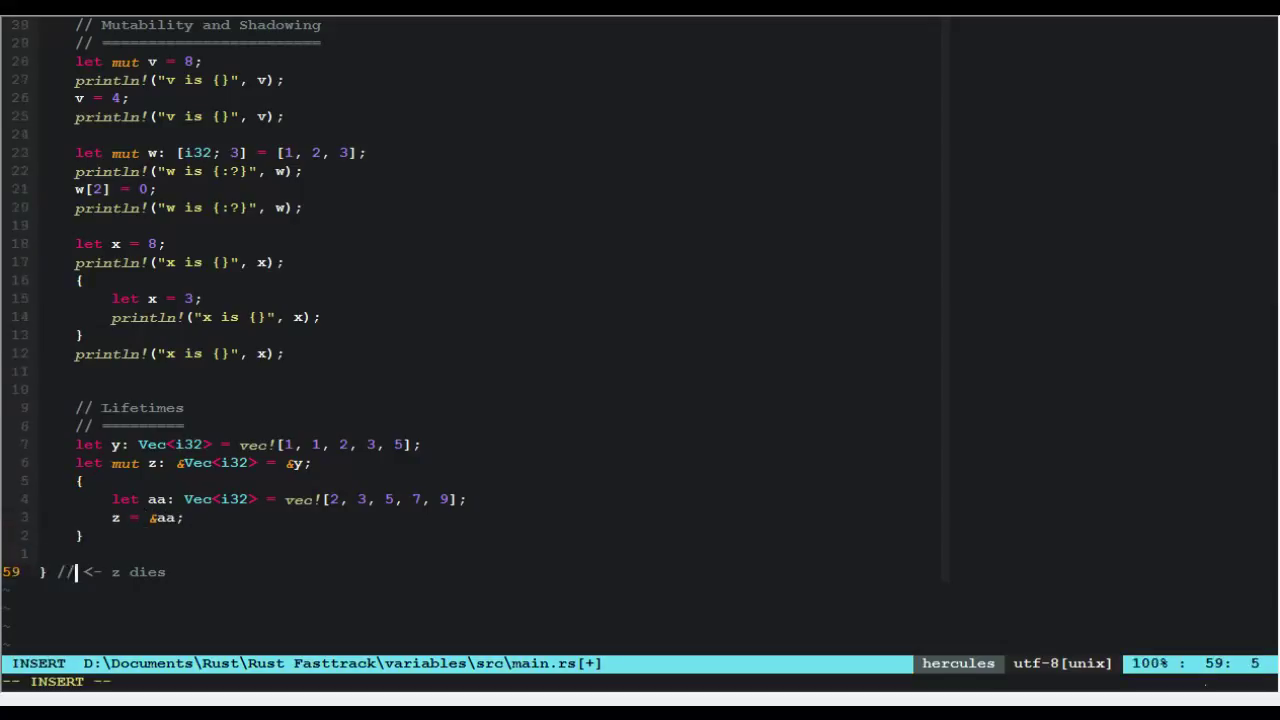
key("BackSpace")
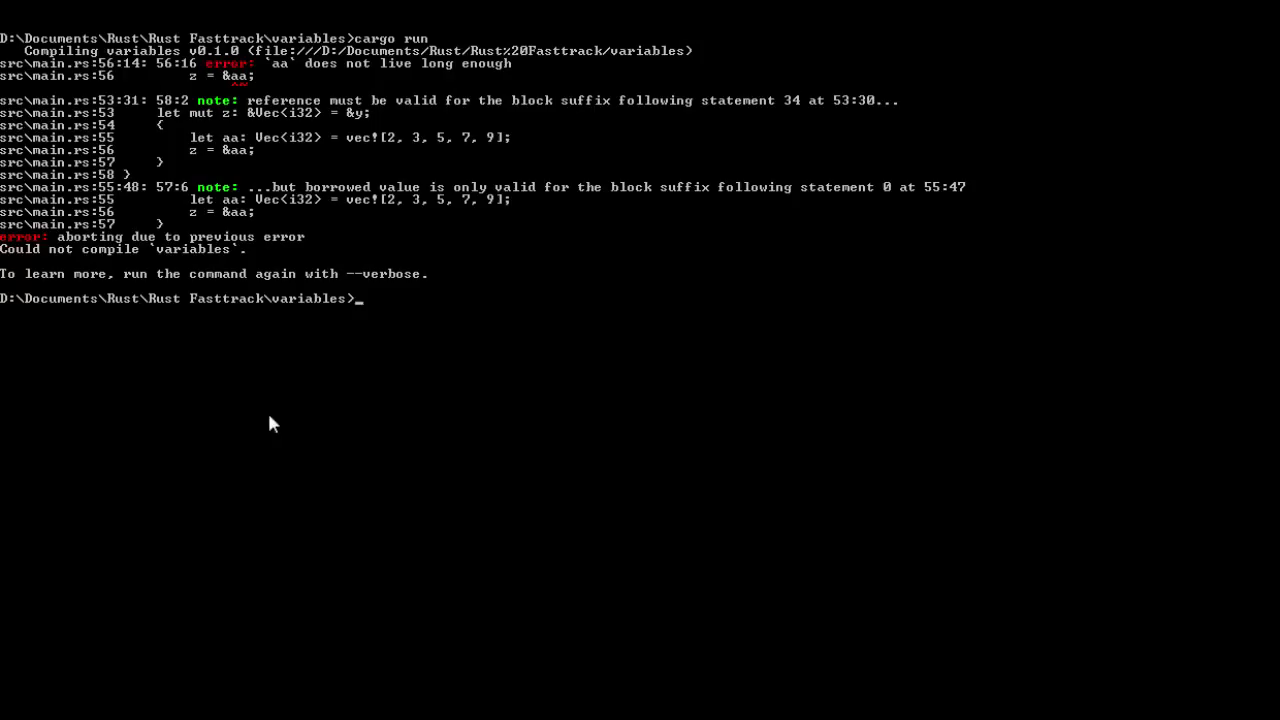
mouse_move(281, 67)
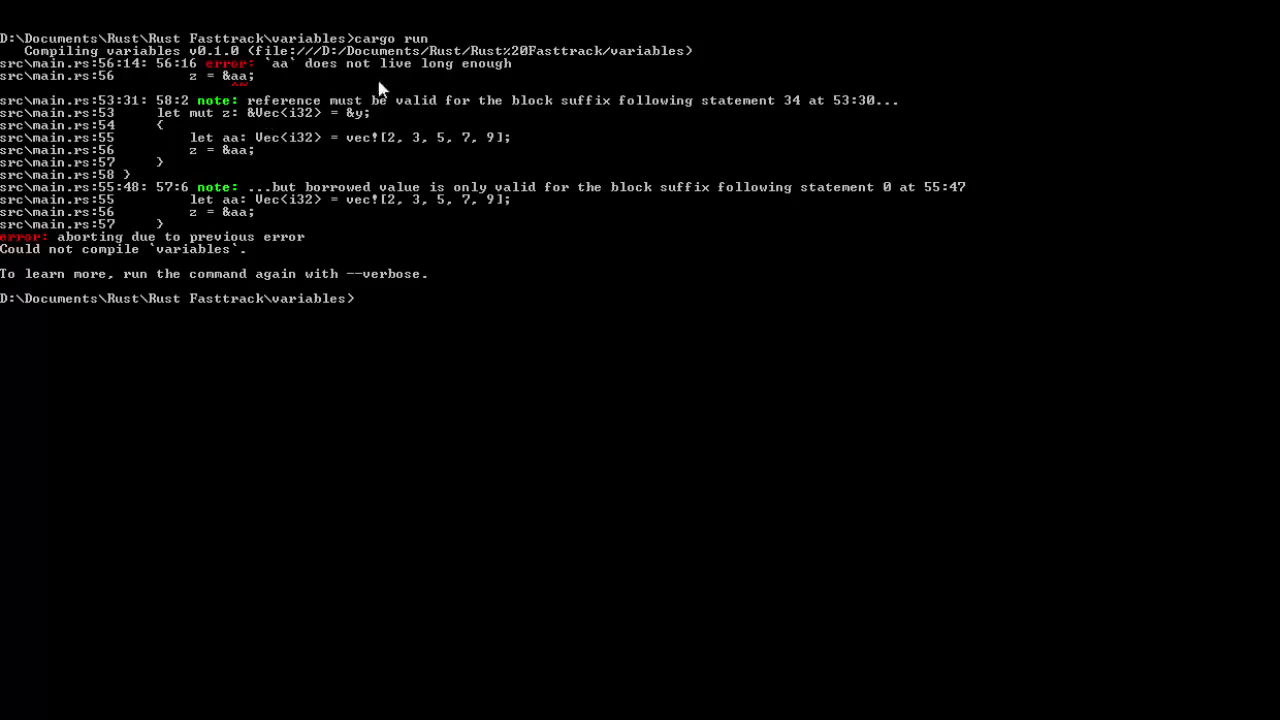
mouse_move(583, 118)
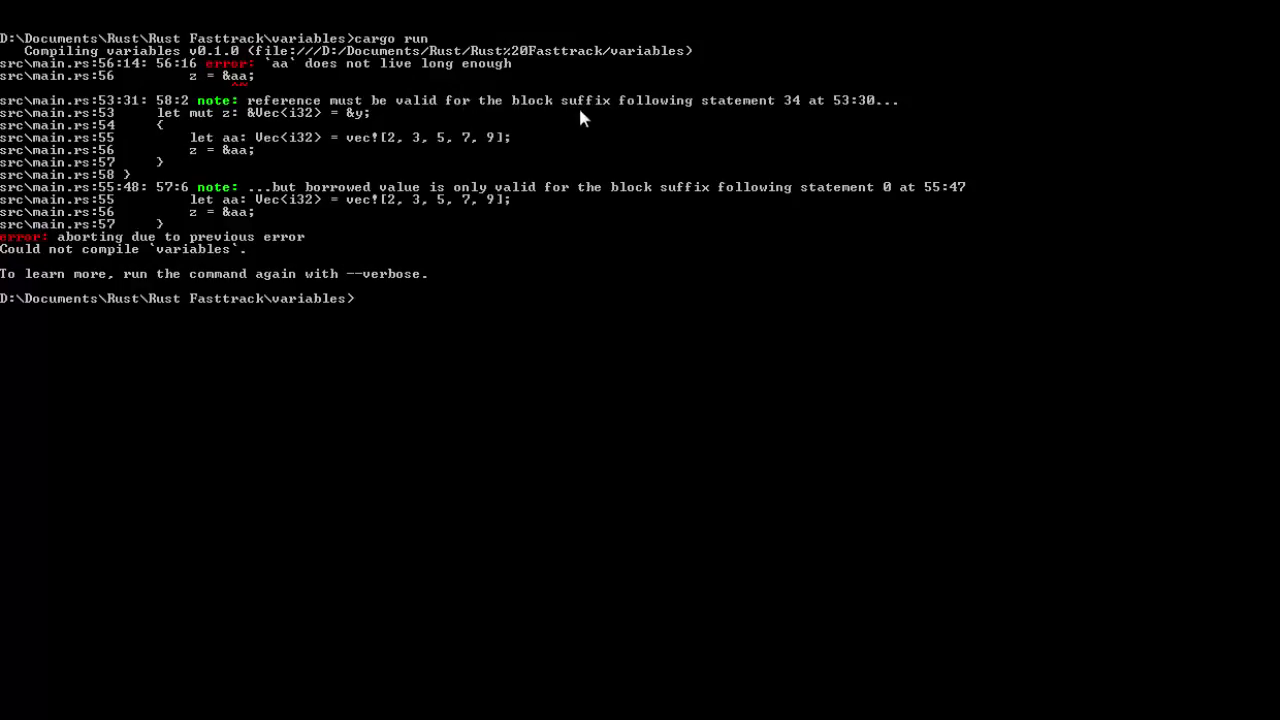
mouse_move(822, 118)
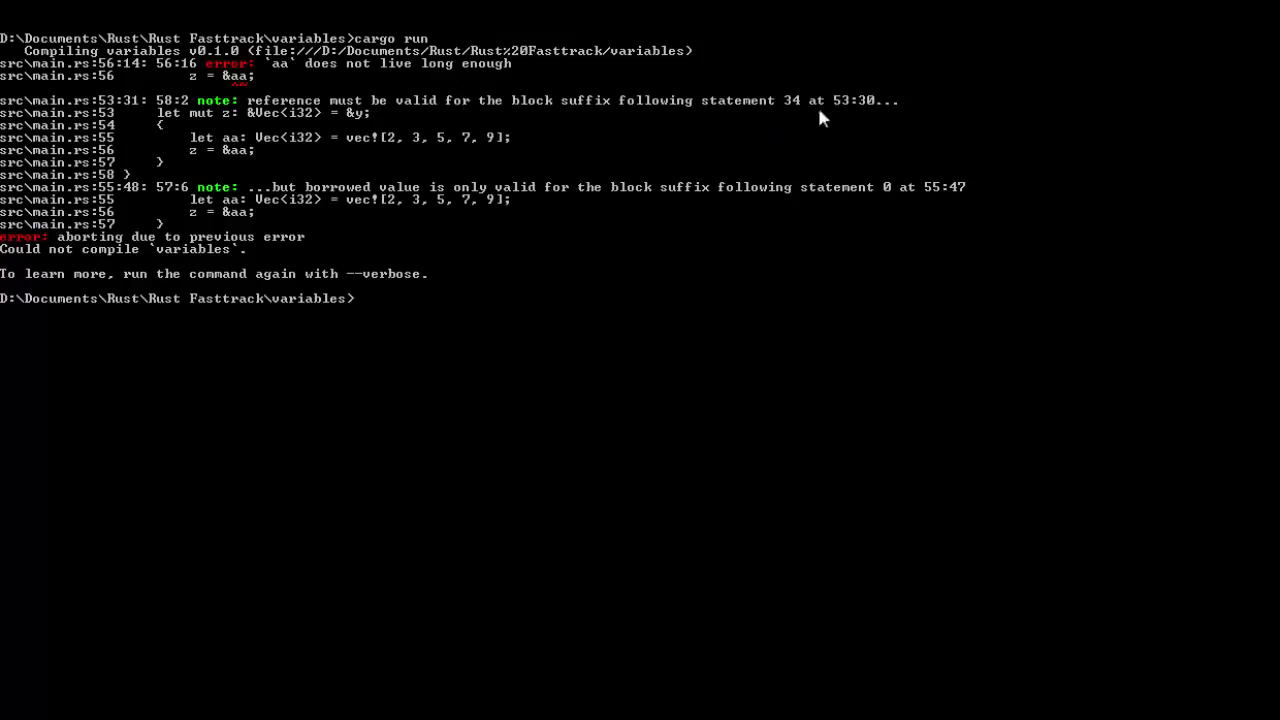
mouse_move(710, 110)
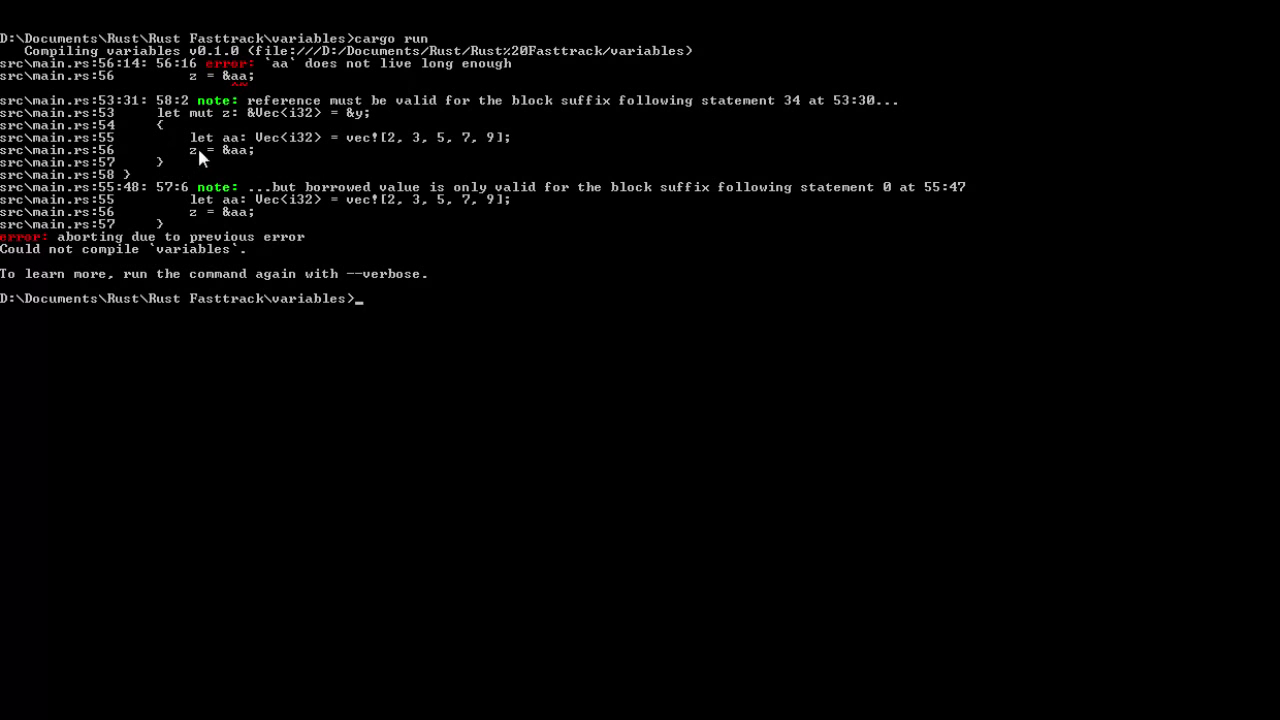
mouse_move(288, 199)
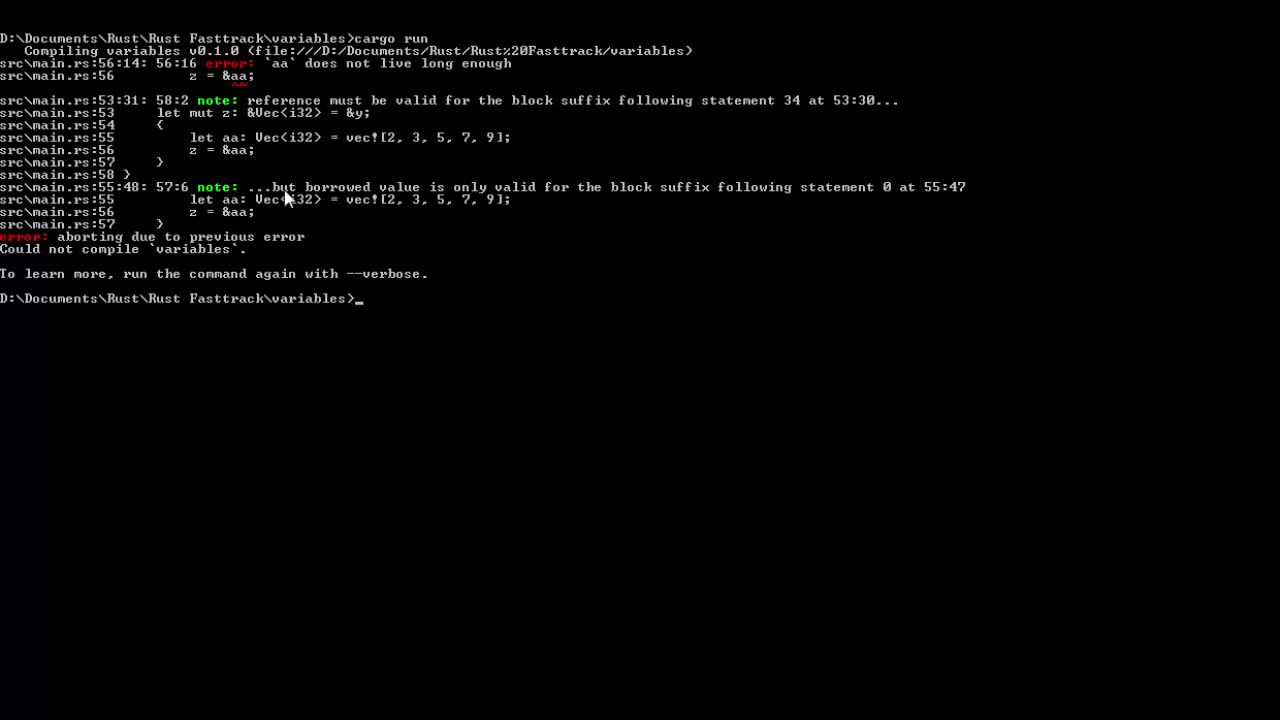
mouse_move(585, 197)
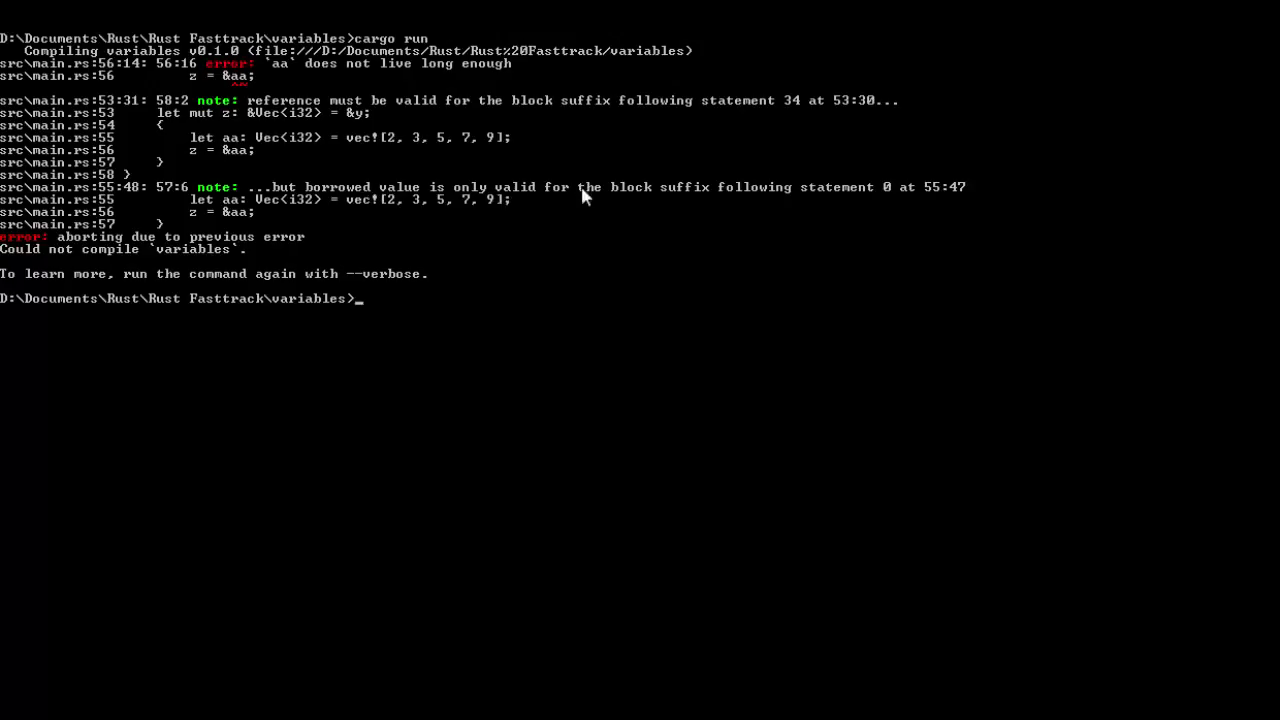
mouse_move(744, 208)
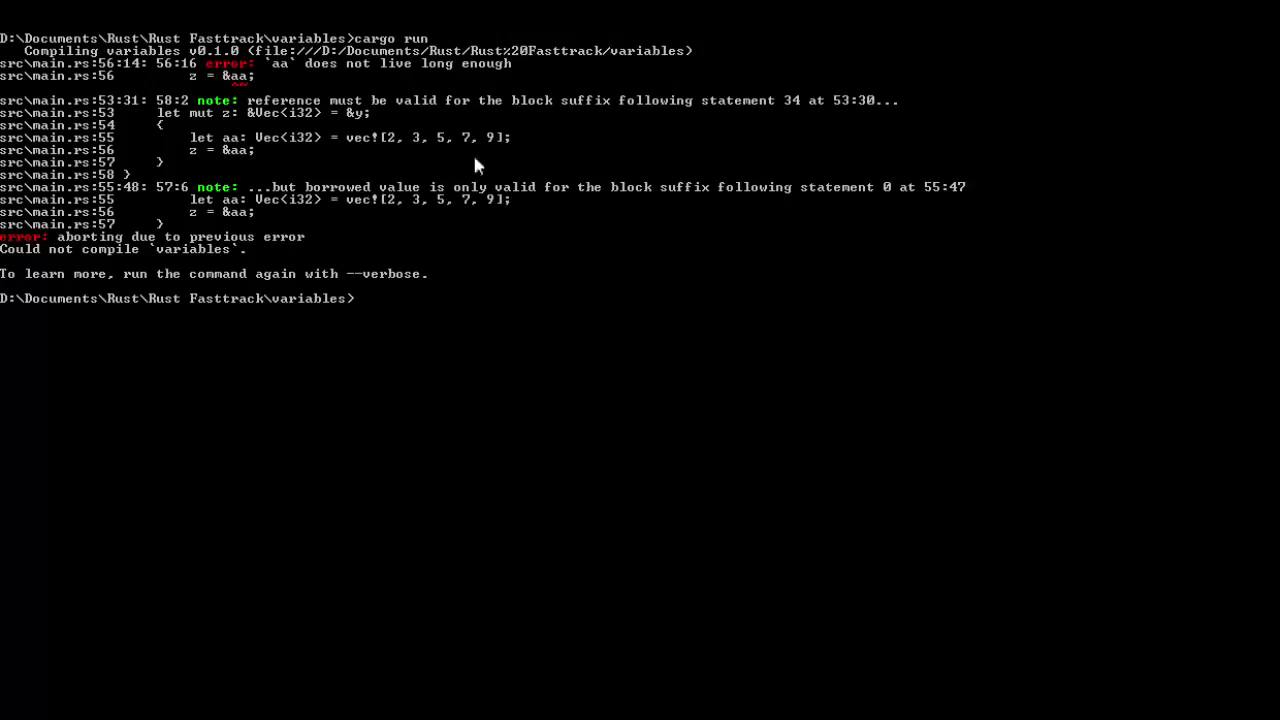
mouse_move(133, 237)
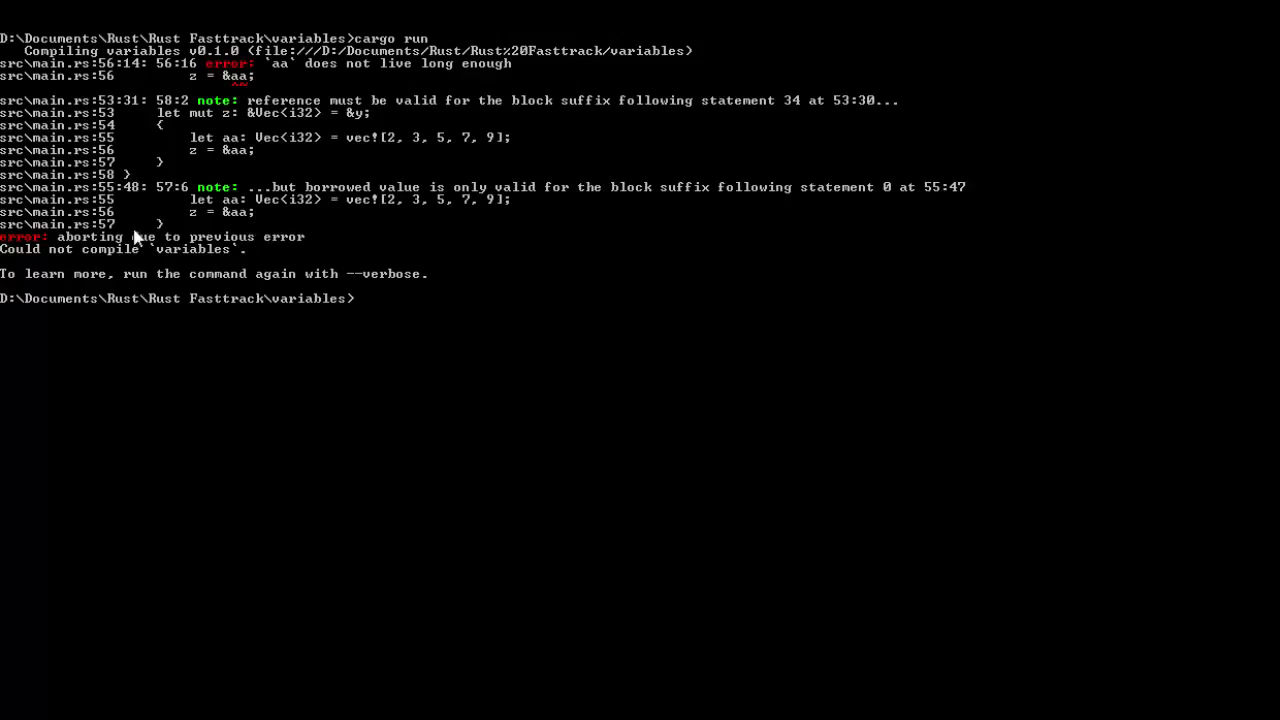
mouse_move(221, 224)
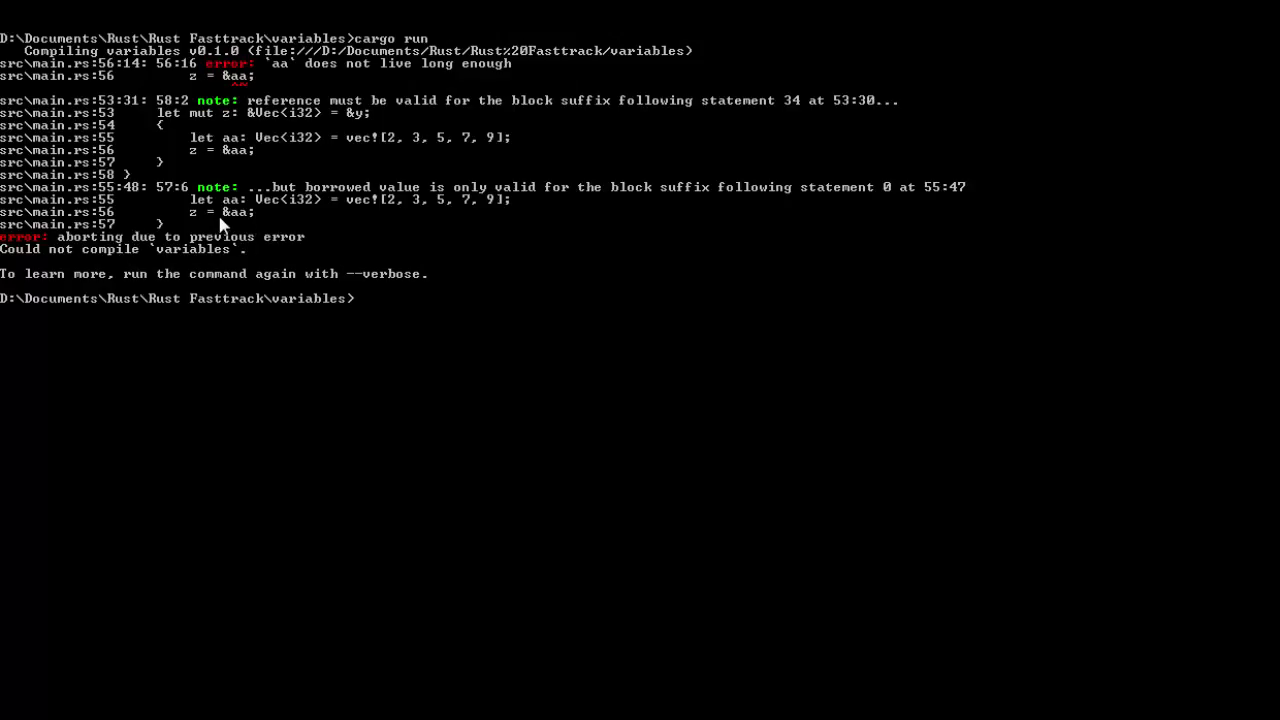
mouse_move(158, 228)
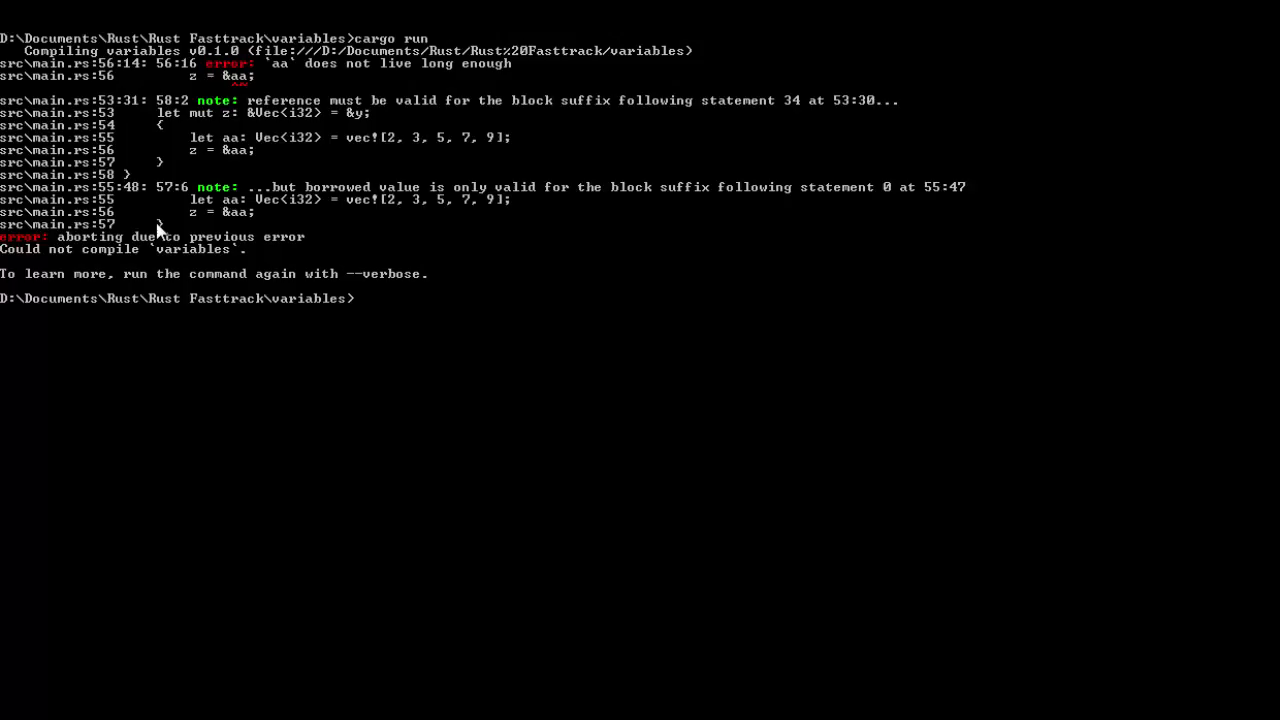
mouse_move(185, 103)
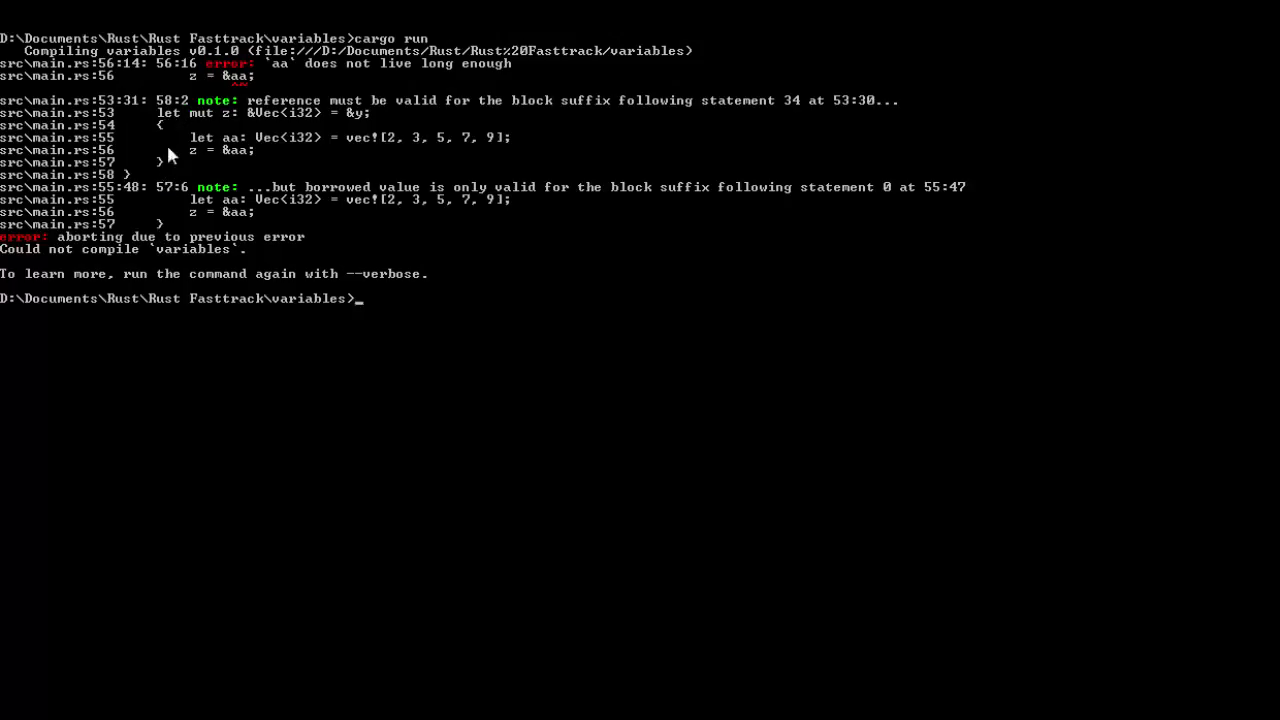
mouse_move(147, 187)
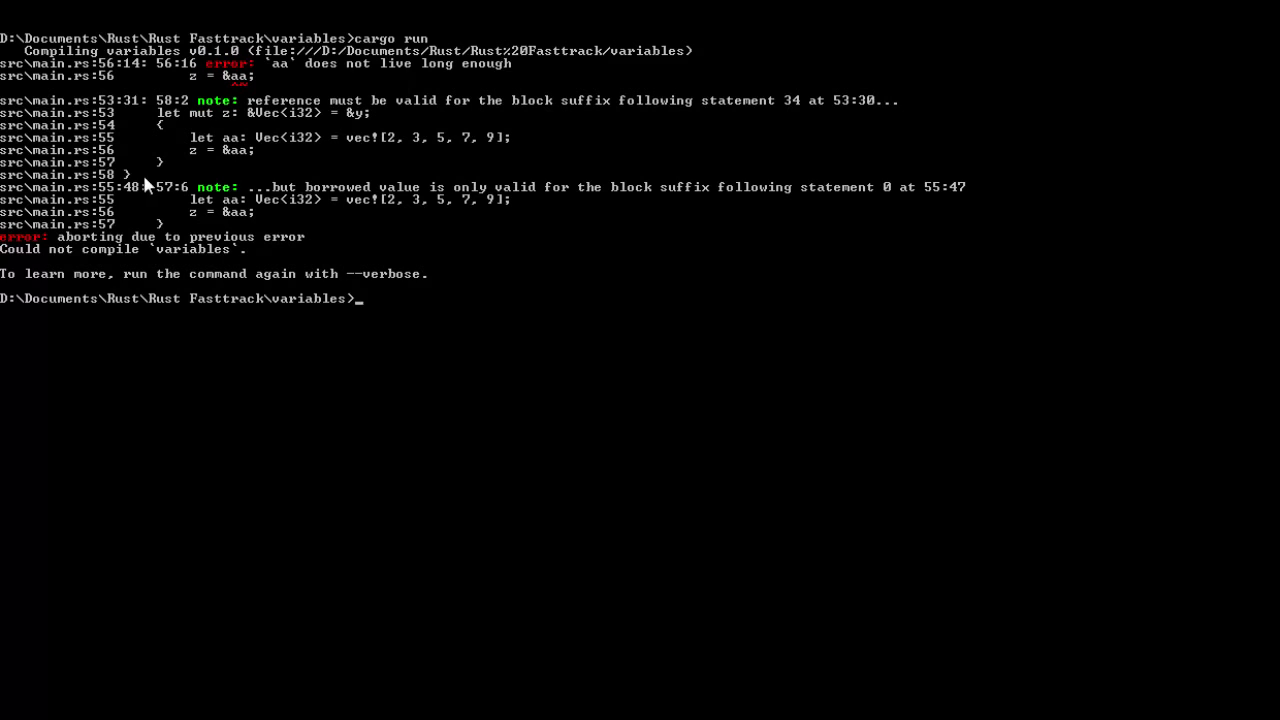
mouse_move(170, 207)
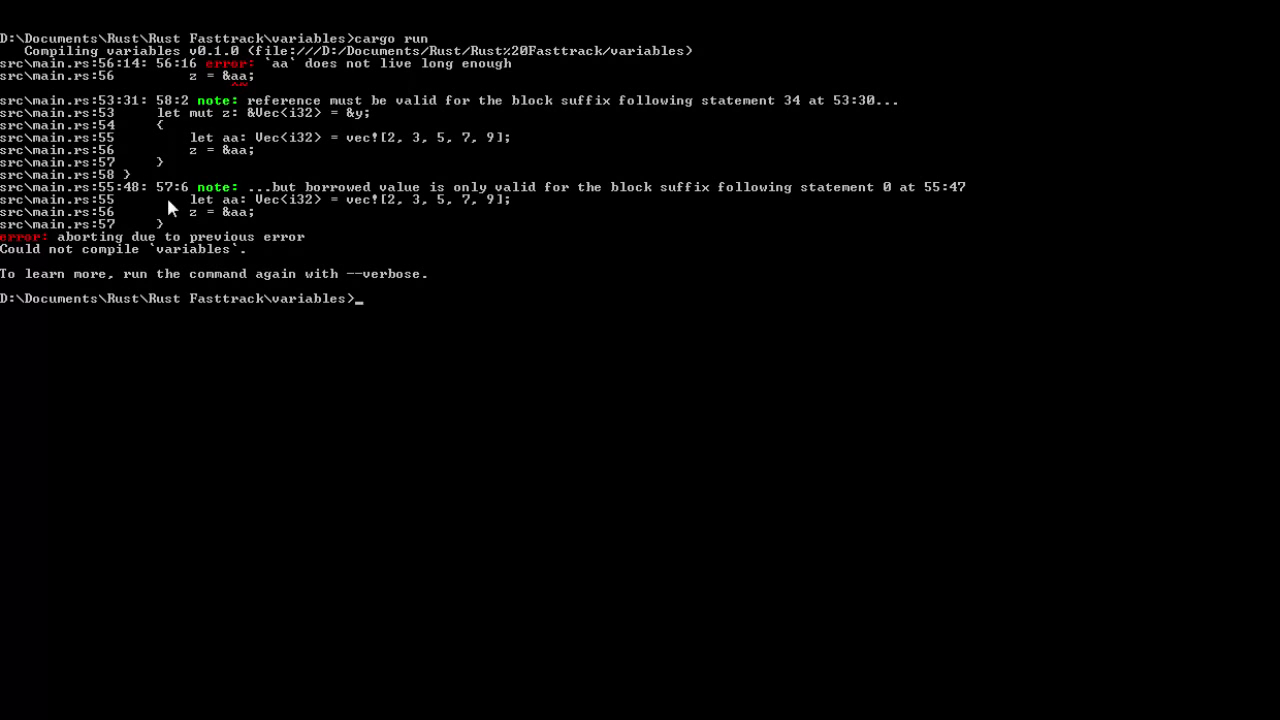
mouse_move(213, 200)
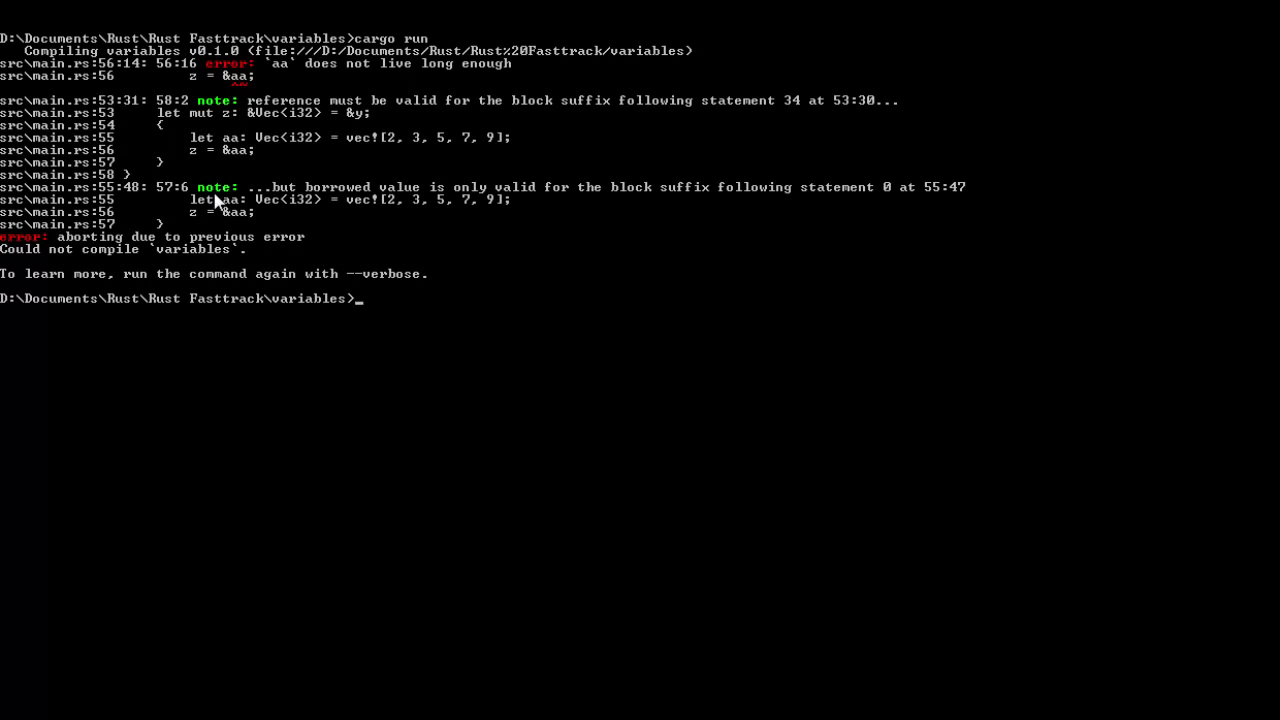
mouse_move(355, 288)
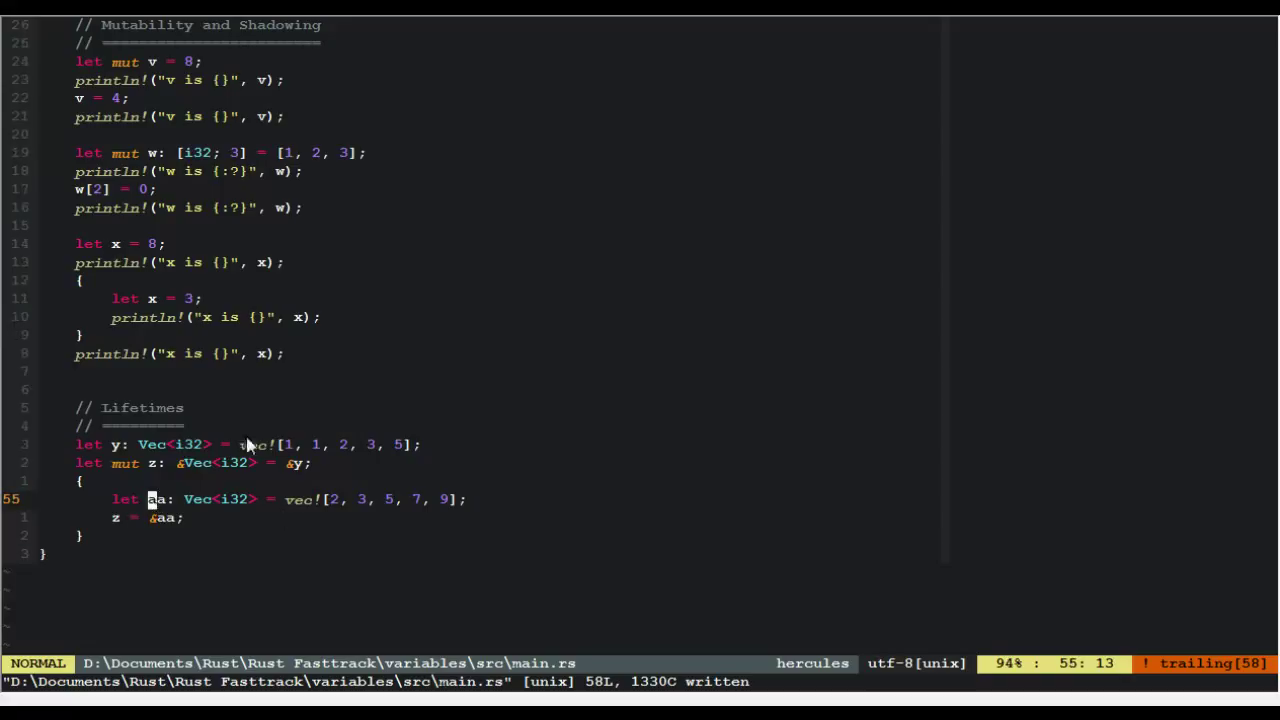
mouse_move(142, 598)
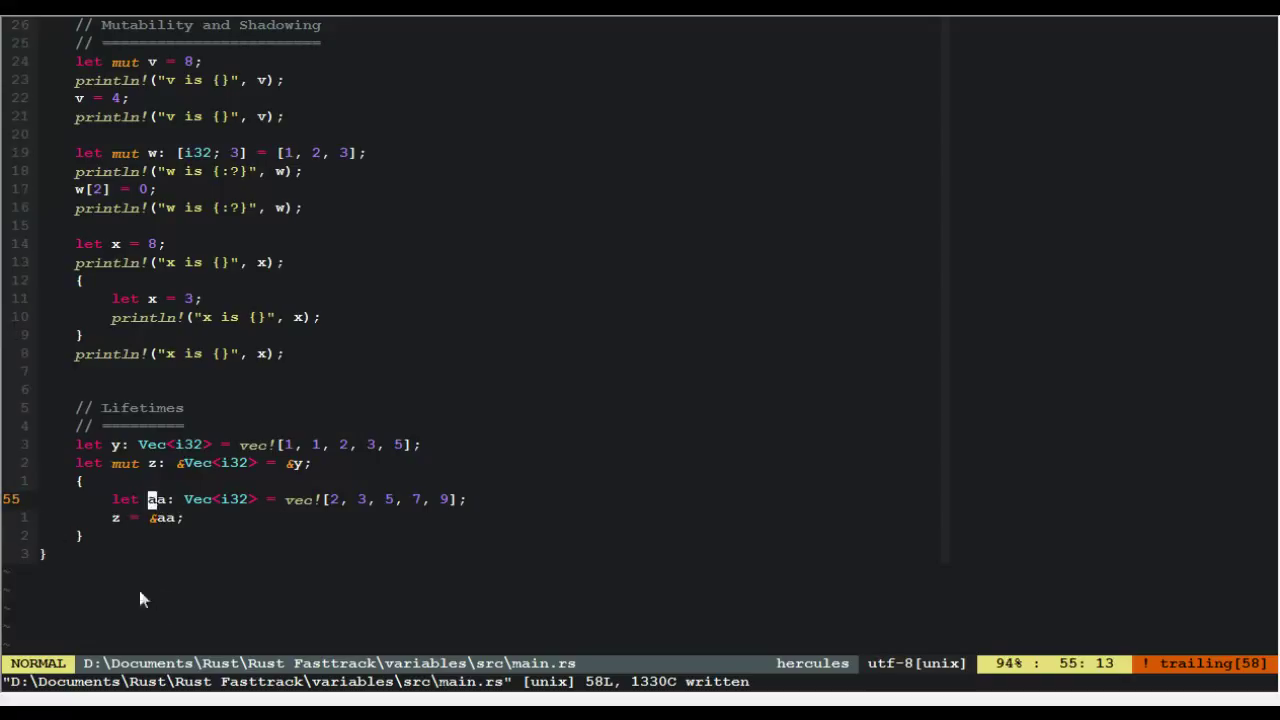
mouse_move(187, 488)
type("let ")
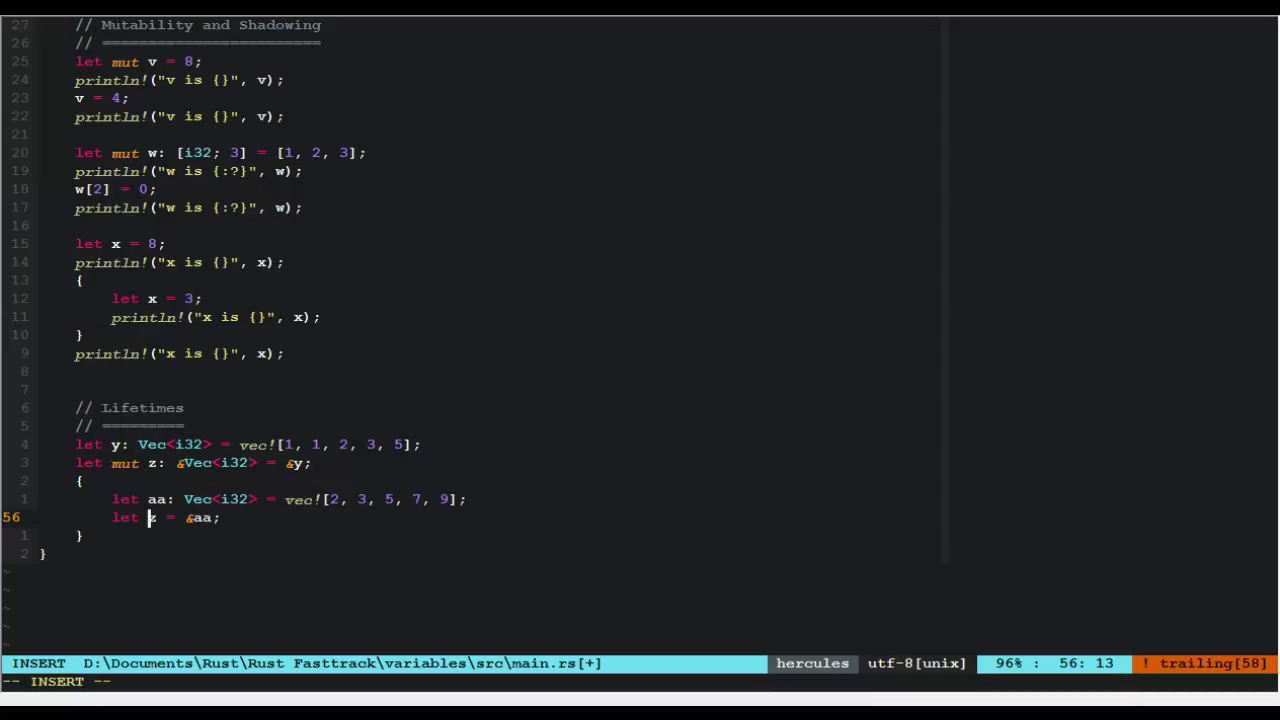
- Change the inner assignment to `let mut z = &aa`, shadowing the outer z
type("mut")
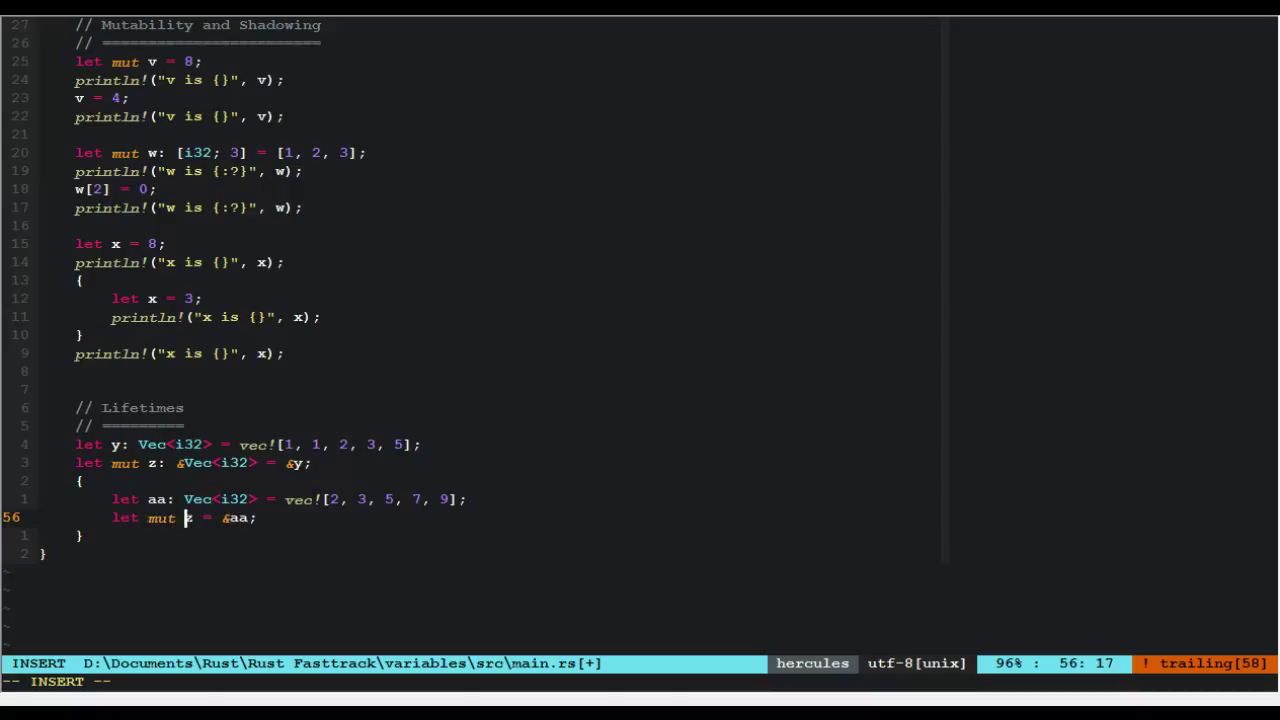
key("Escape")
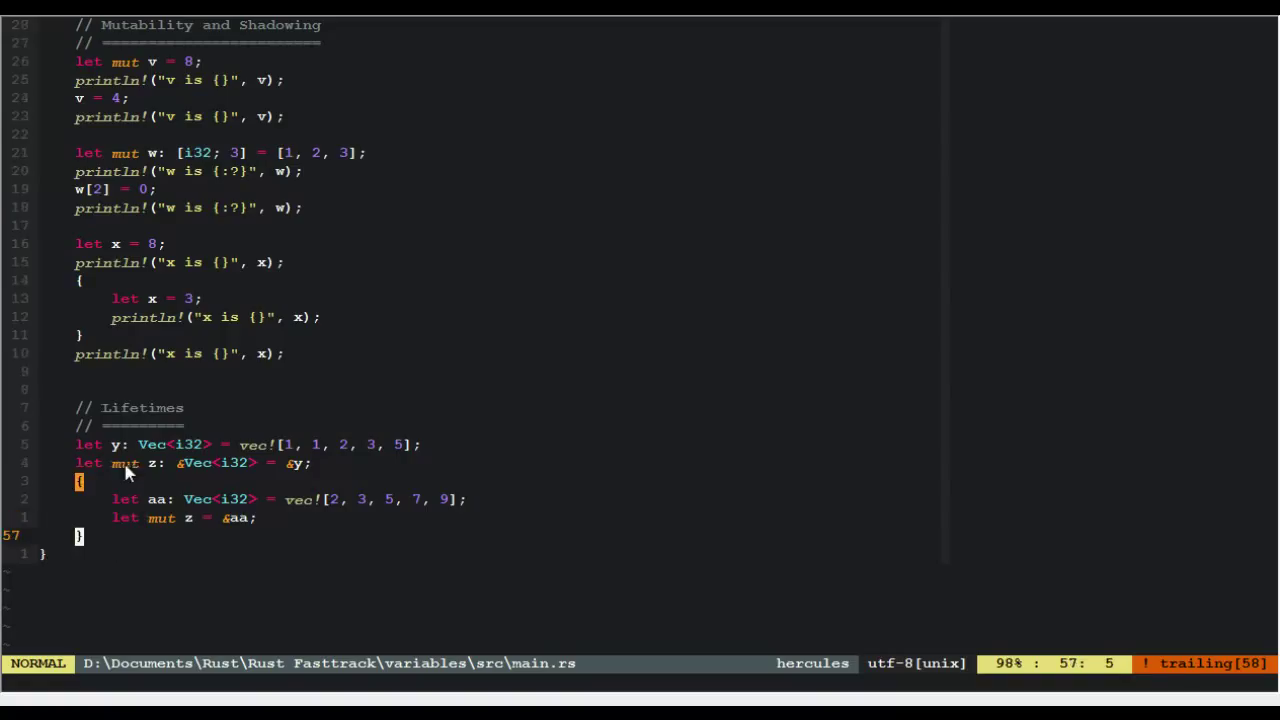
key("V")
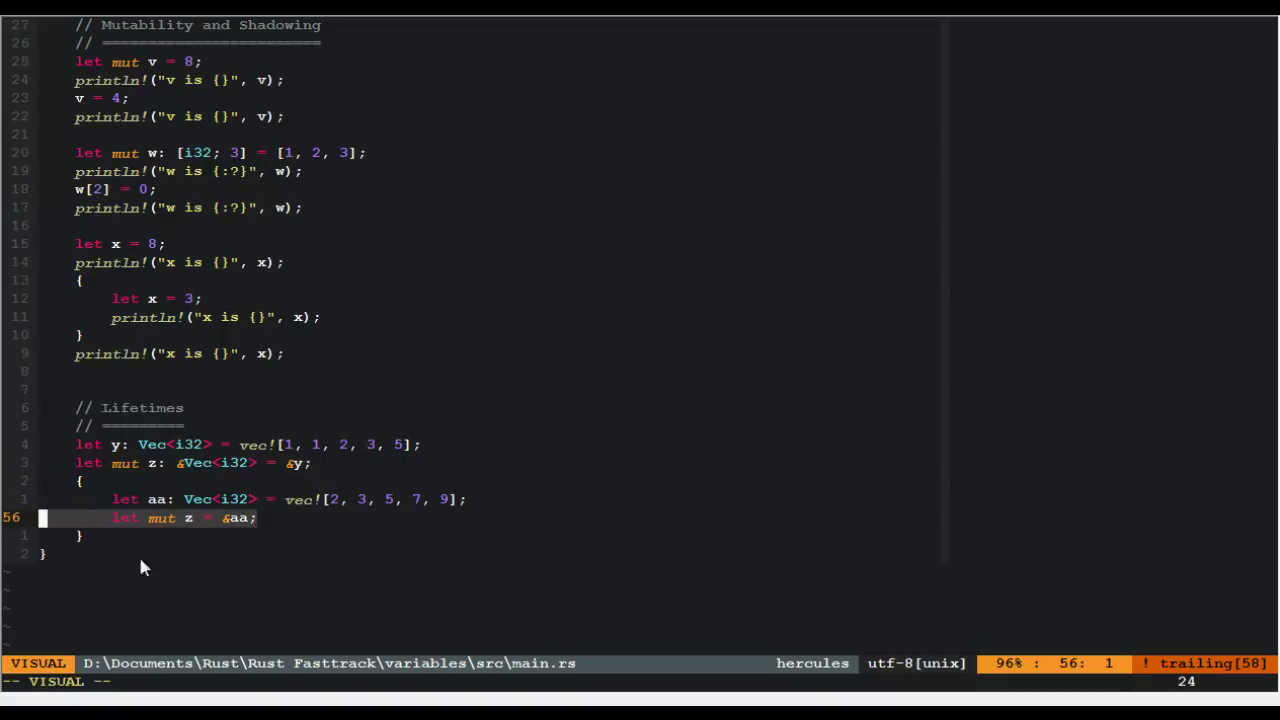
key("Escape")
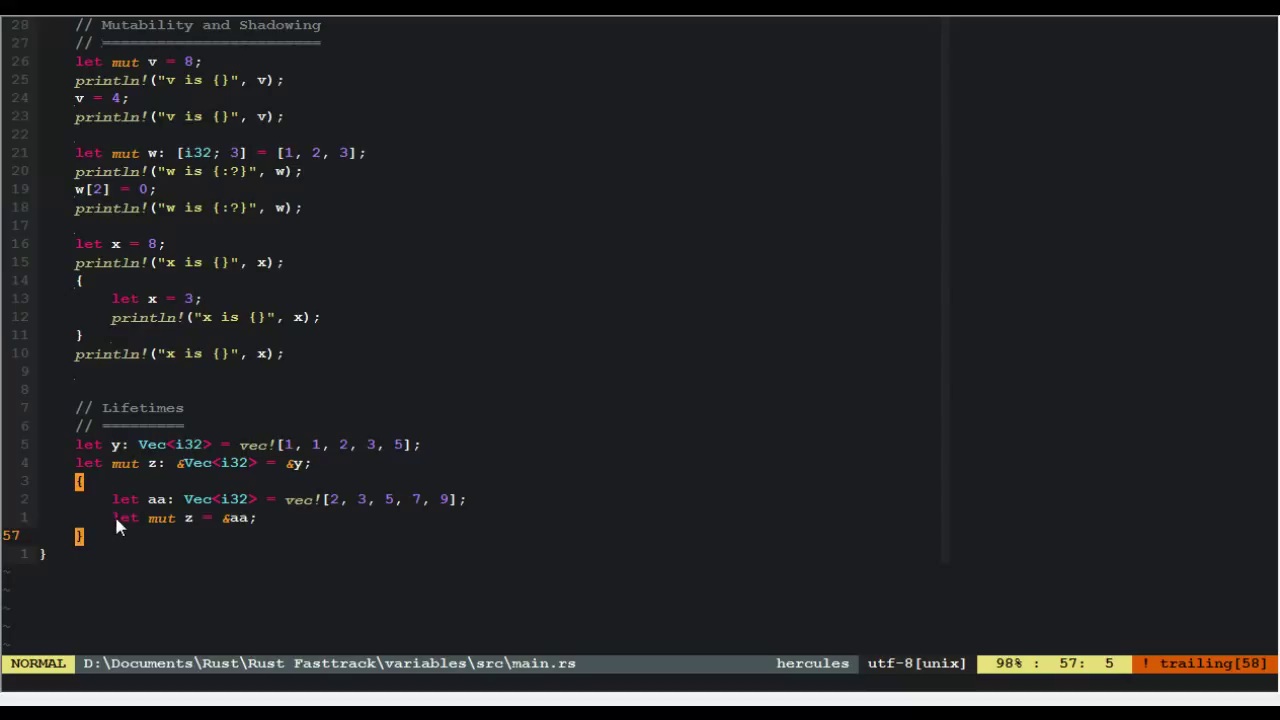
- Make a small edit at the inner block's closing brace and write main.rs again
key("i")
type(" '")
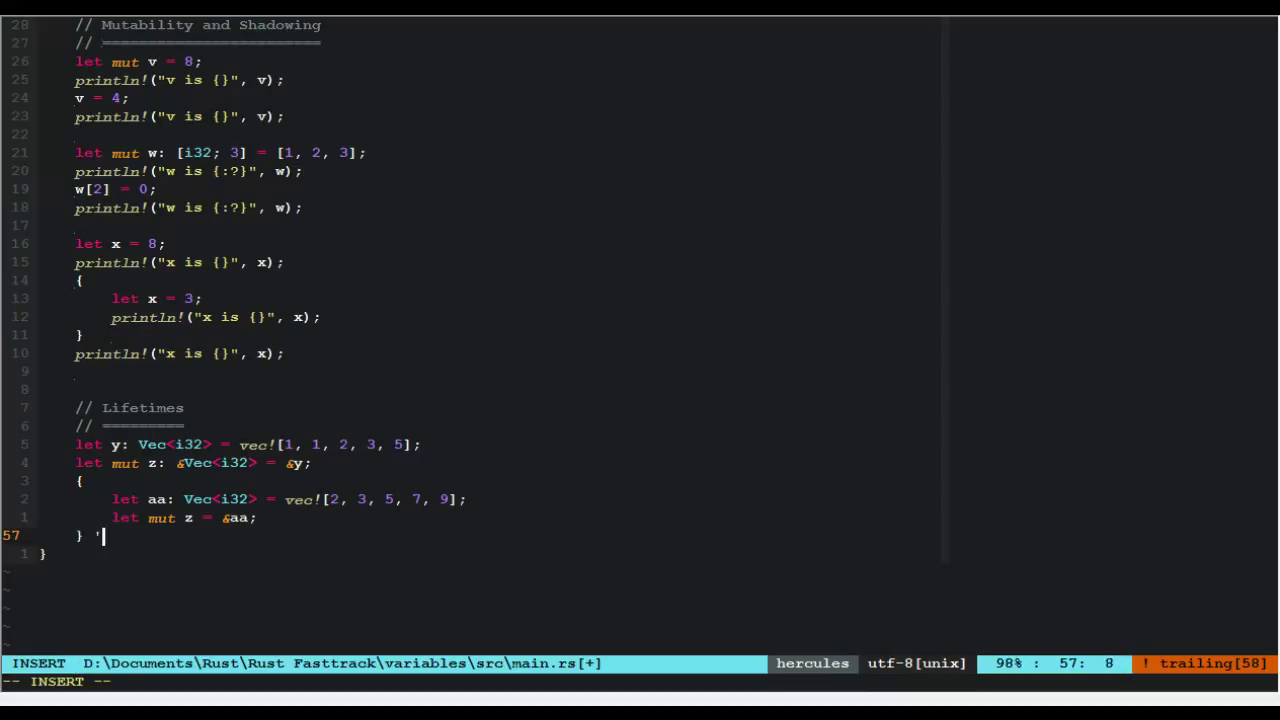
key("Escape")
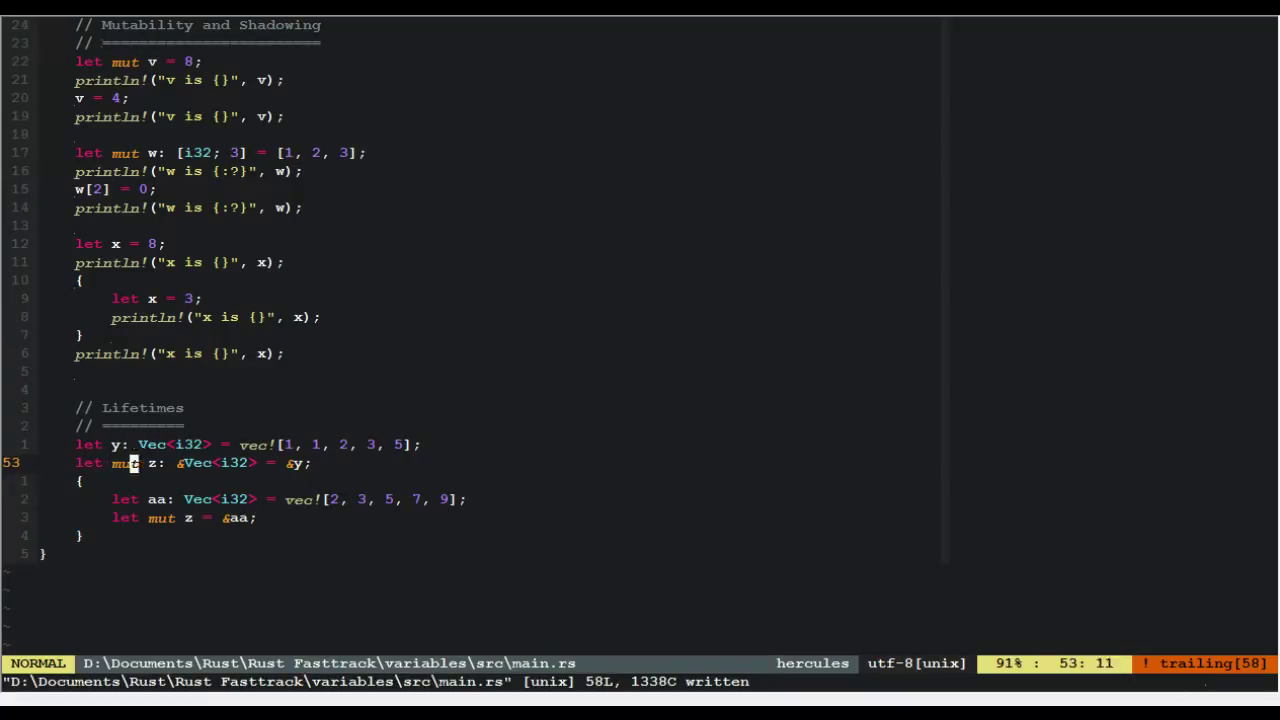
type("&',")
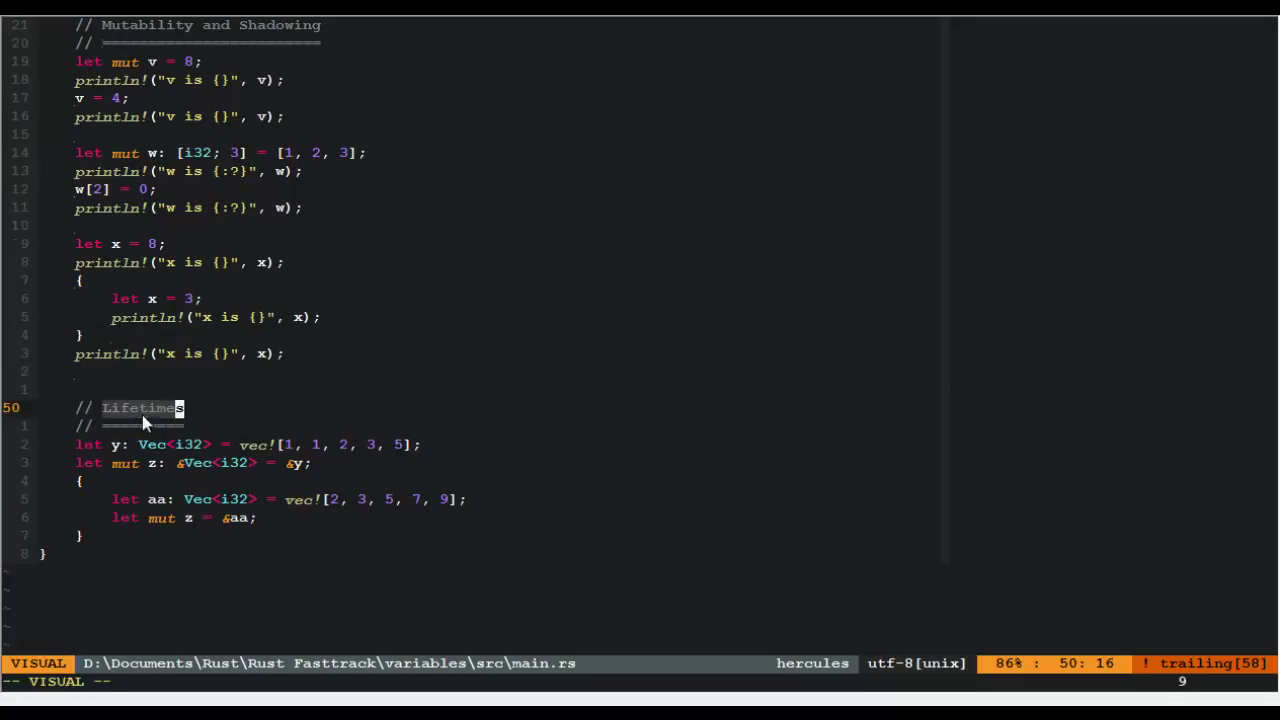
mouse_move(50, 470)
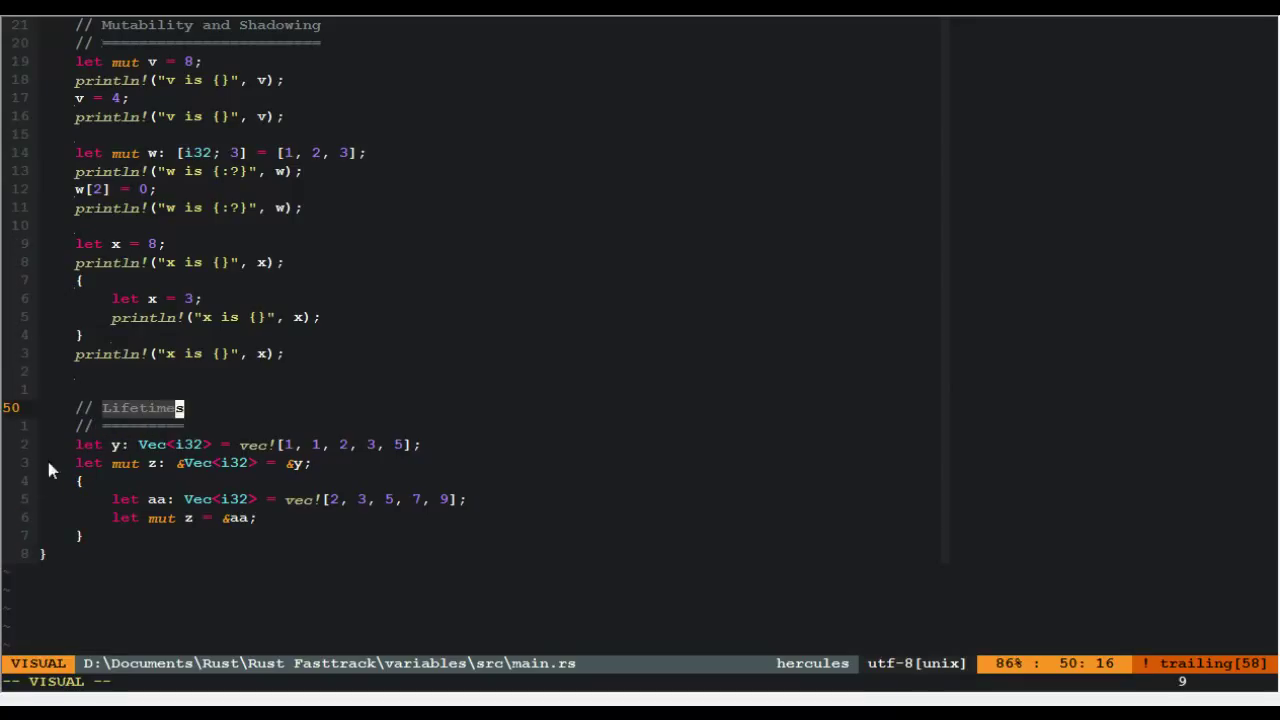